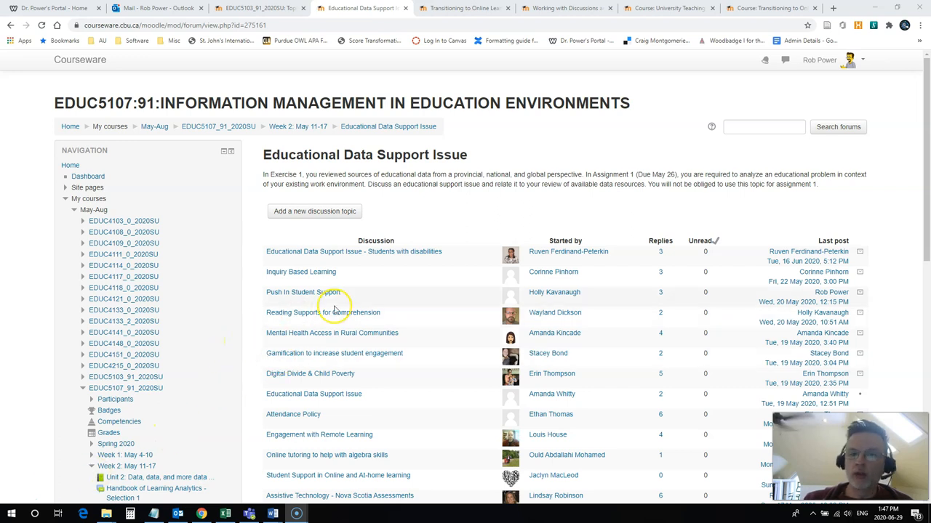
Scroll up and down the Moodle page to review its contents.
scroll(down, 3)
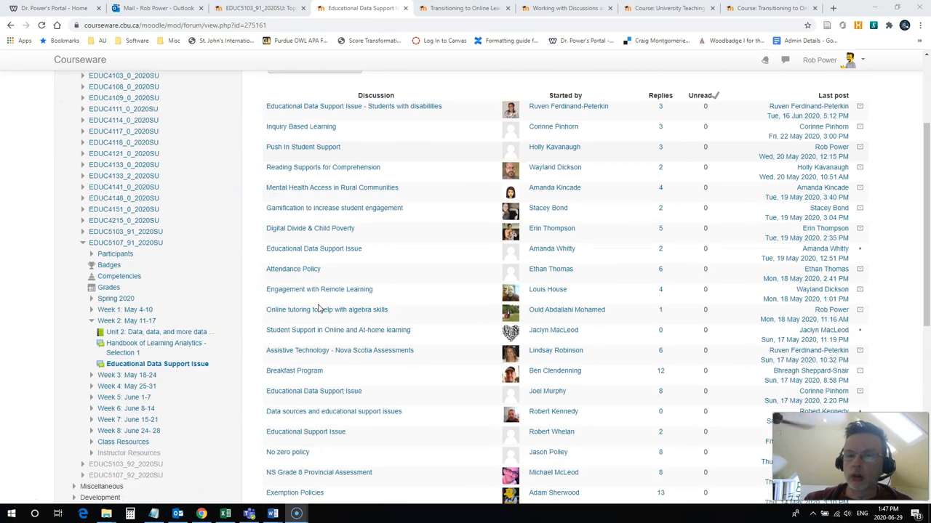
scroll(up, 3)
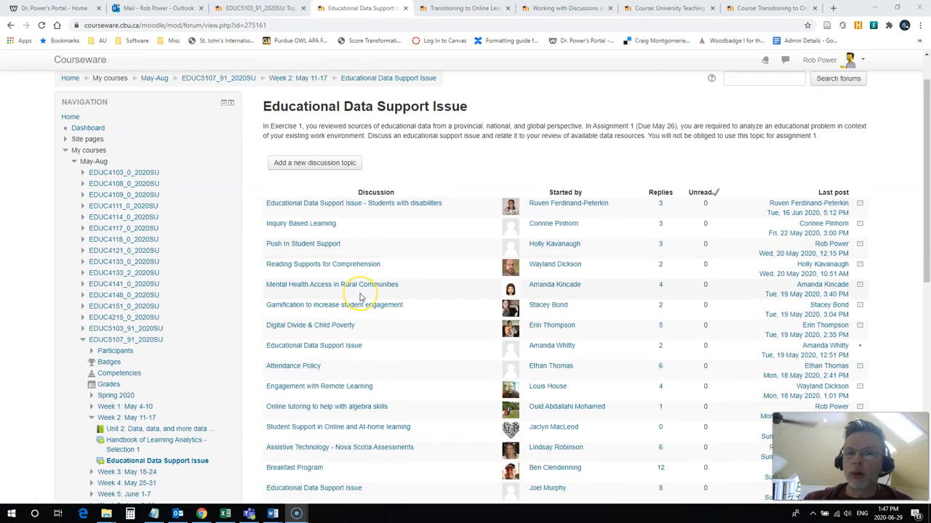
mouse_move(399, 252)
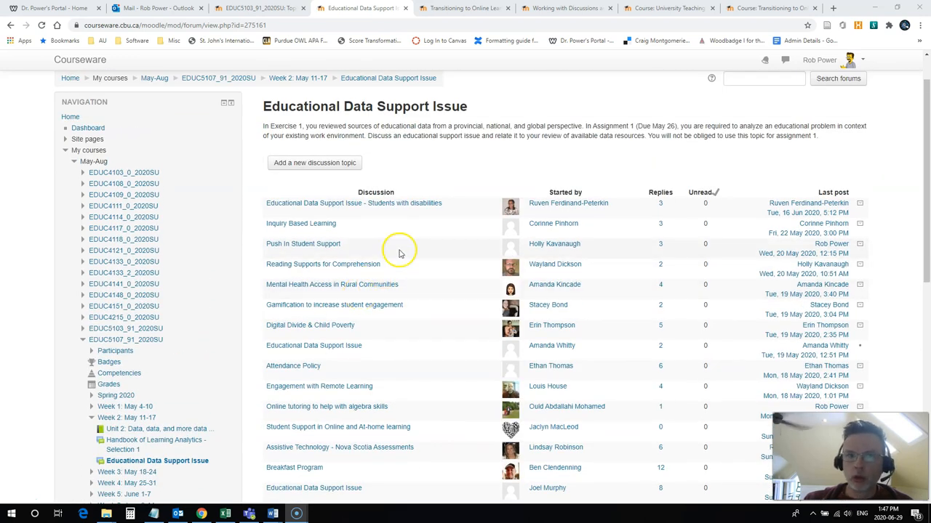
mouse_move(489, 162)
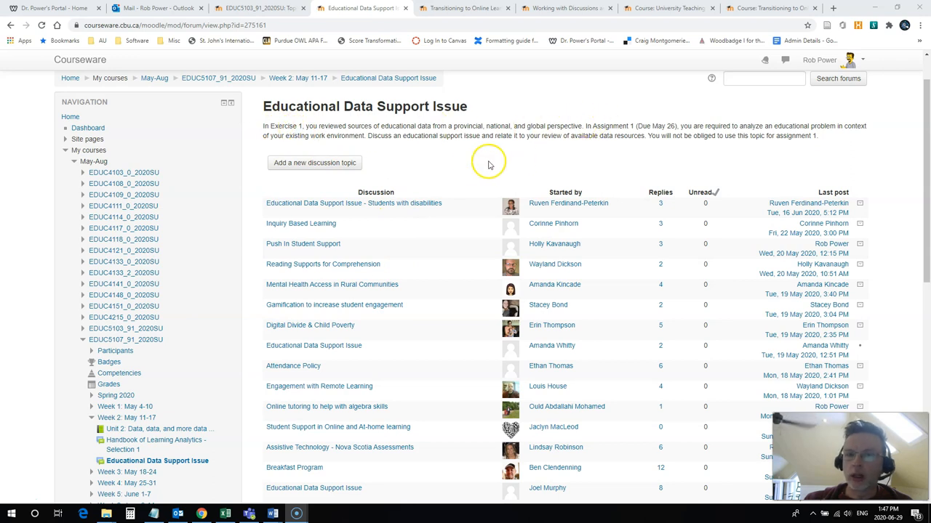
scroll(down, 3)
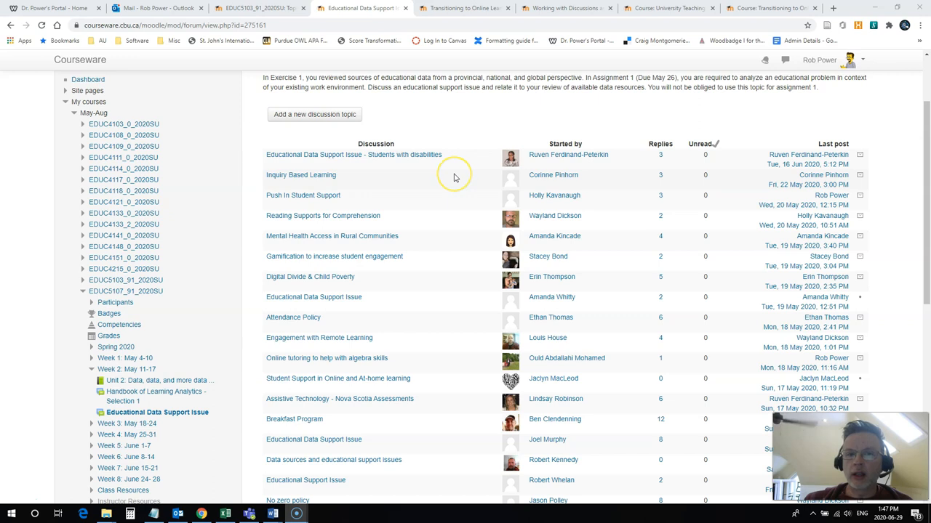
scroll(down, 3)
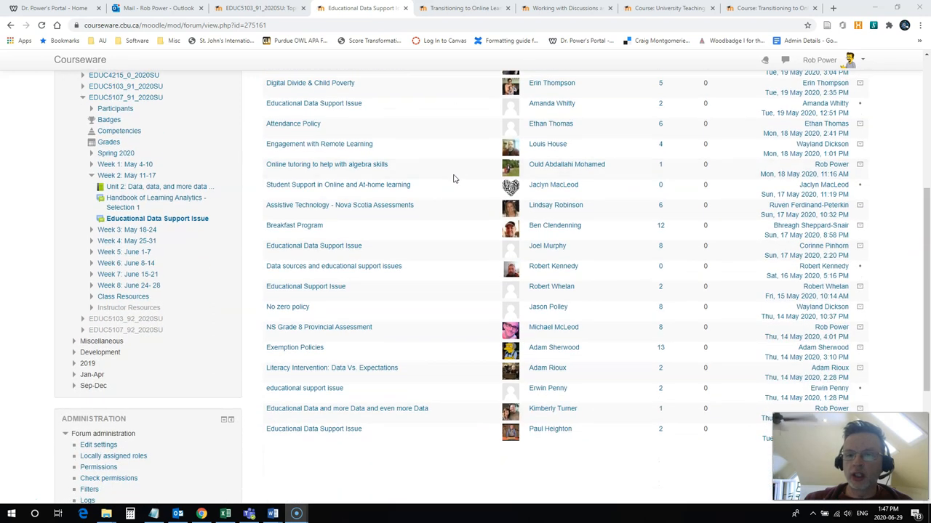
mouse_move(551, 316)
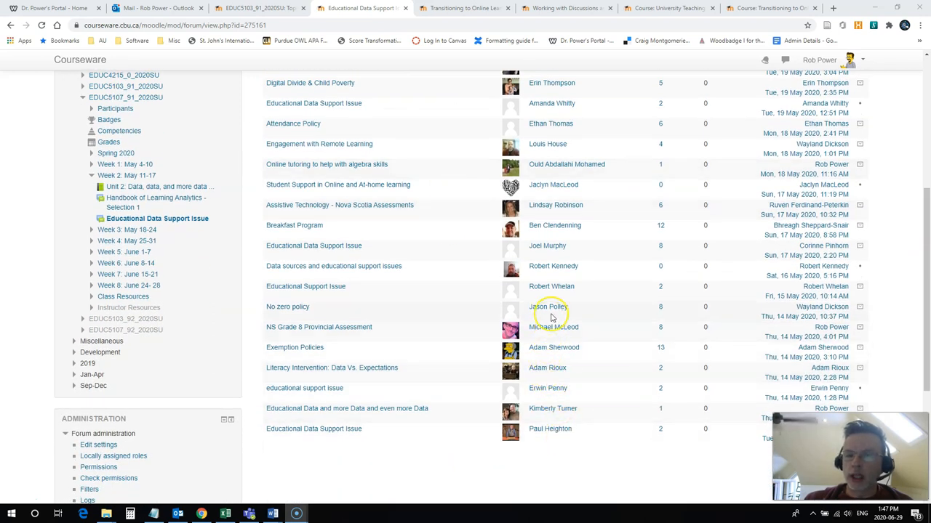
scroll(up, 3)
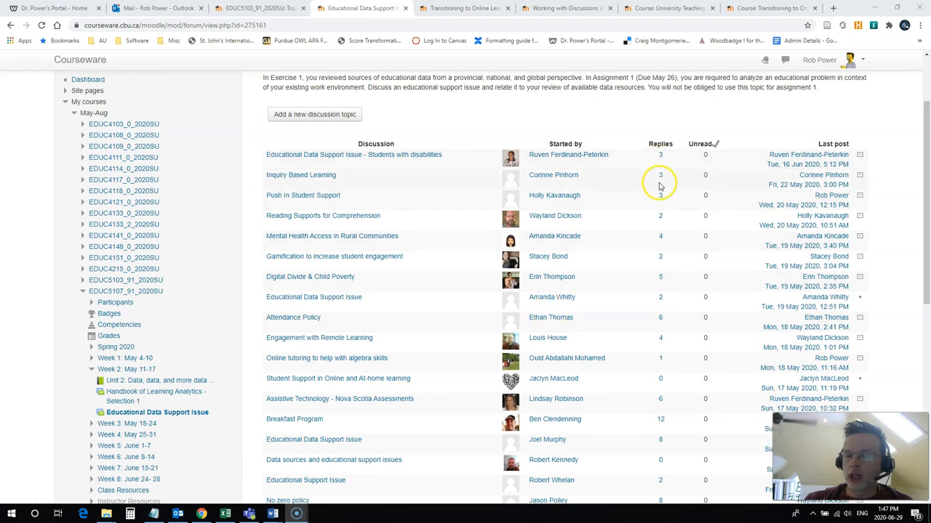
scroll(down, 3)
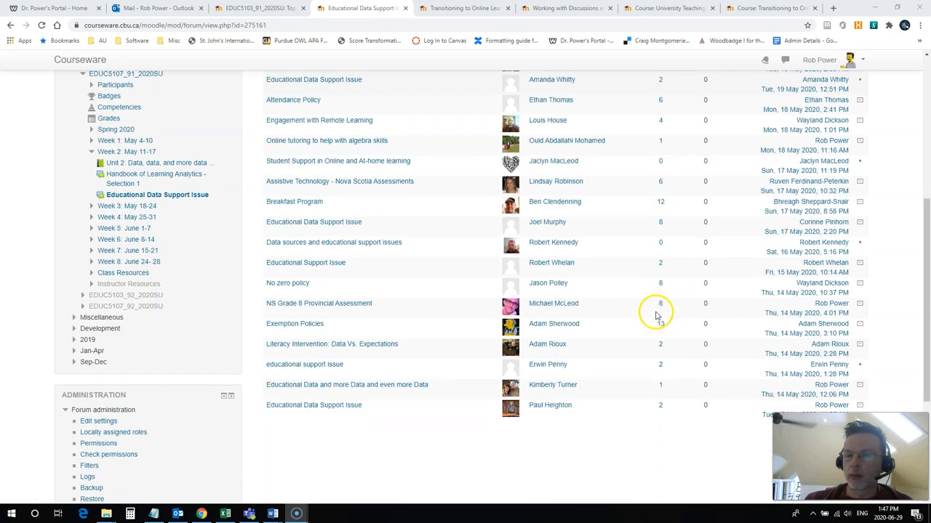
scroll(down, 3)
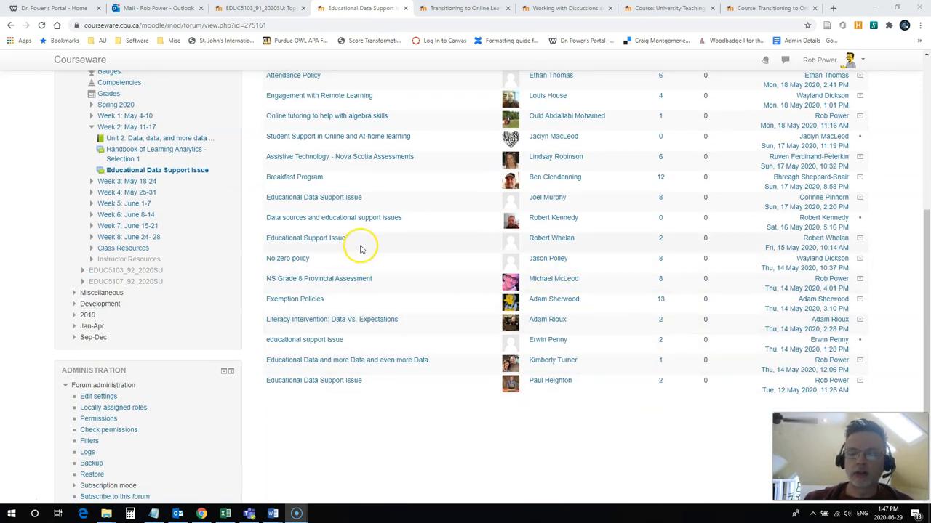
scroll(up, 3)
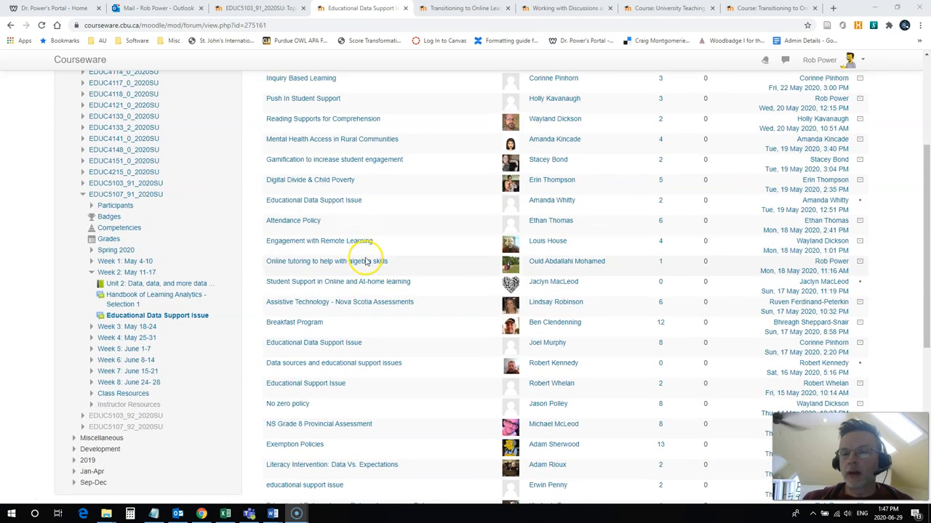
scroll(up, 3)
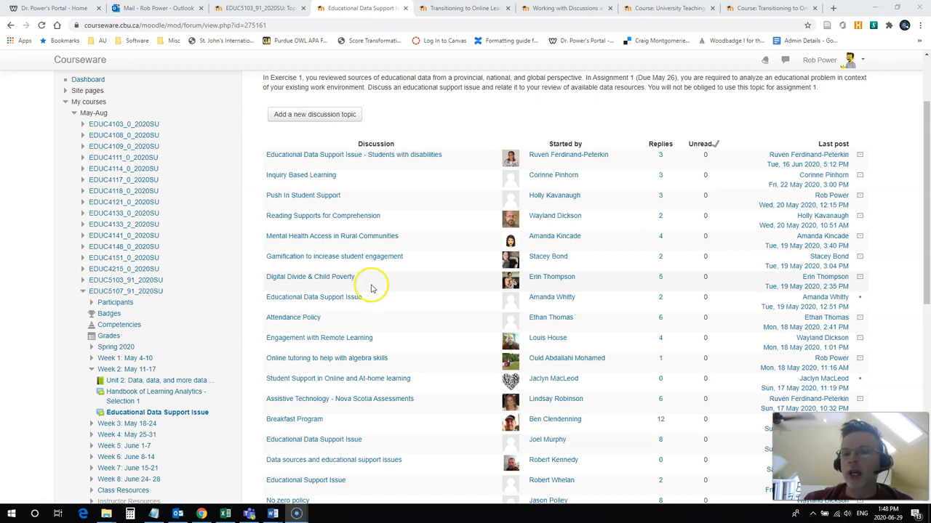
mouse_move(339, 154)
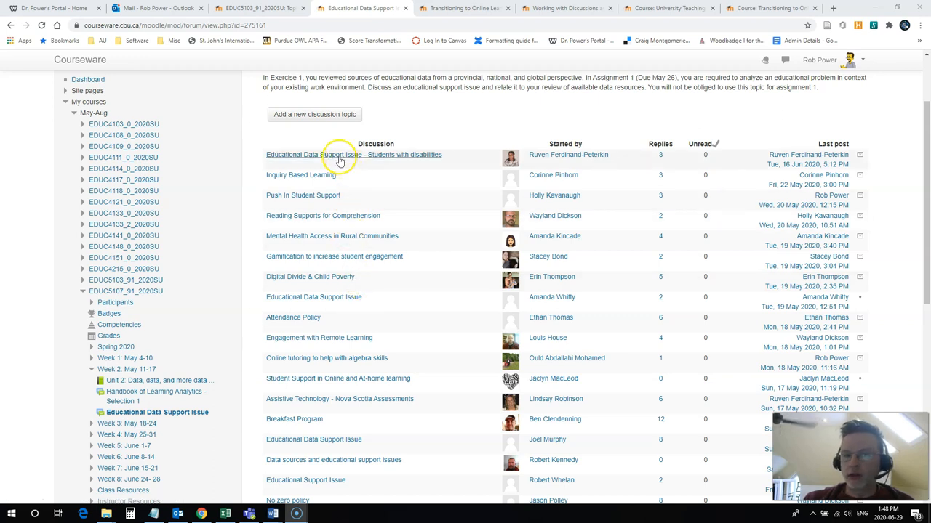
mouse_move(375, 211)
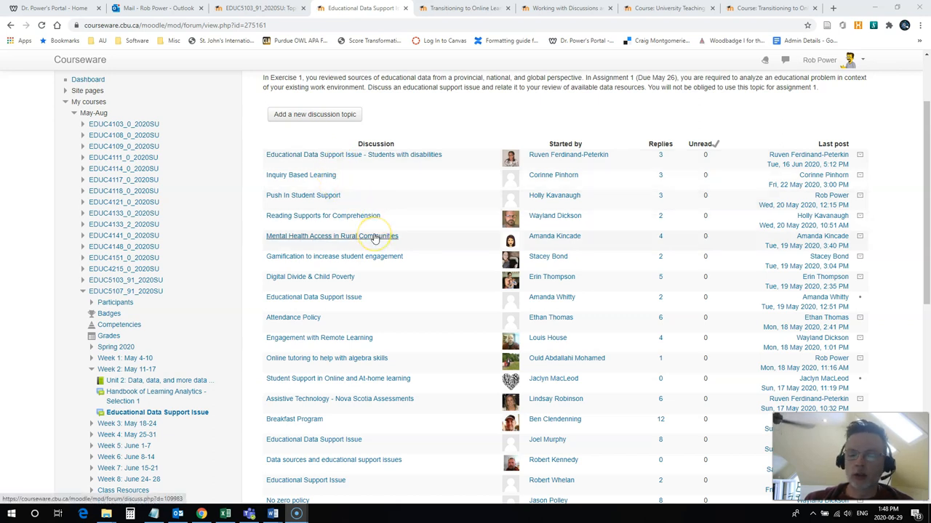
scroll(down, 3)
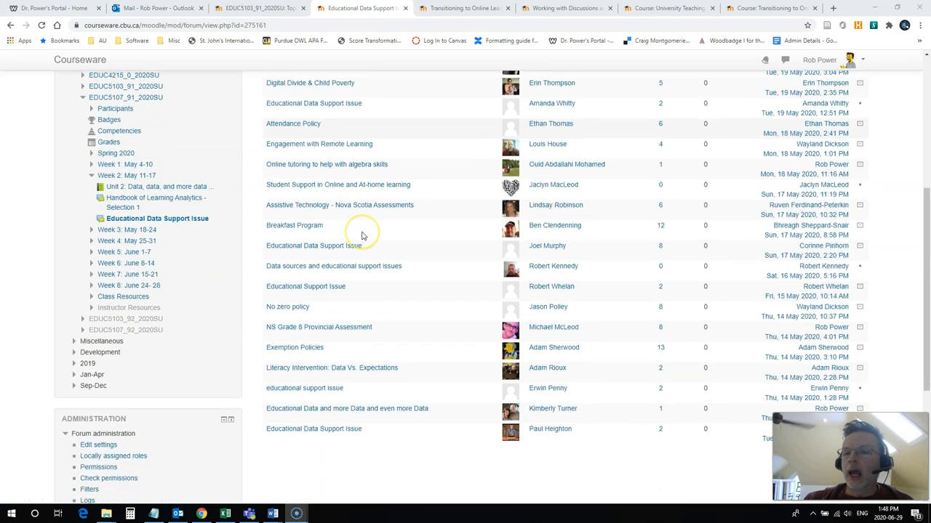
mouse_move(421, 378)
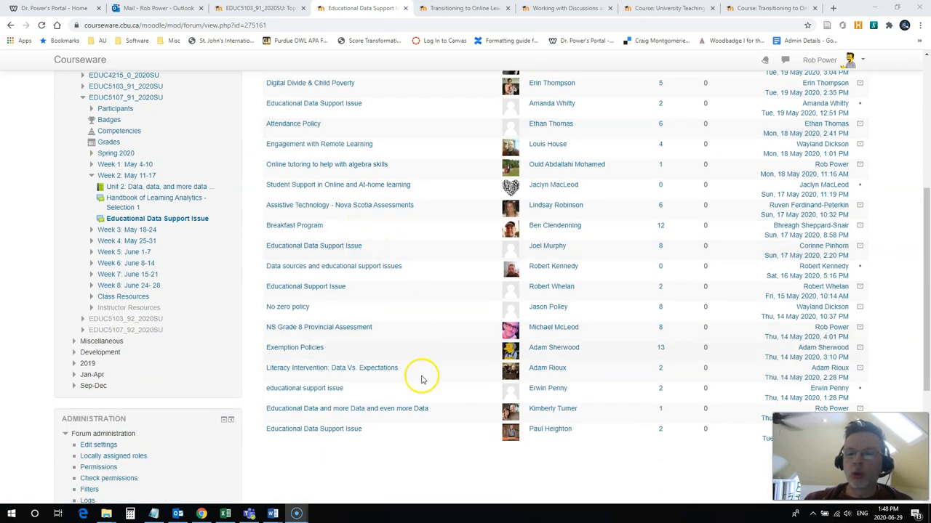
mouse_move(389, 349)
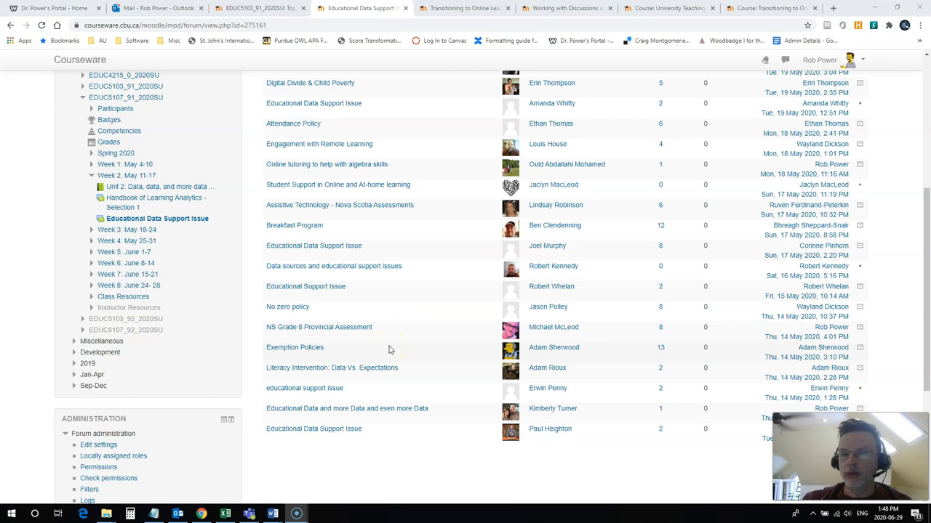
scroll(up, 3)
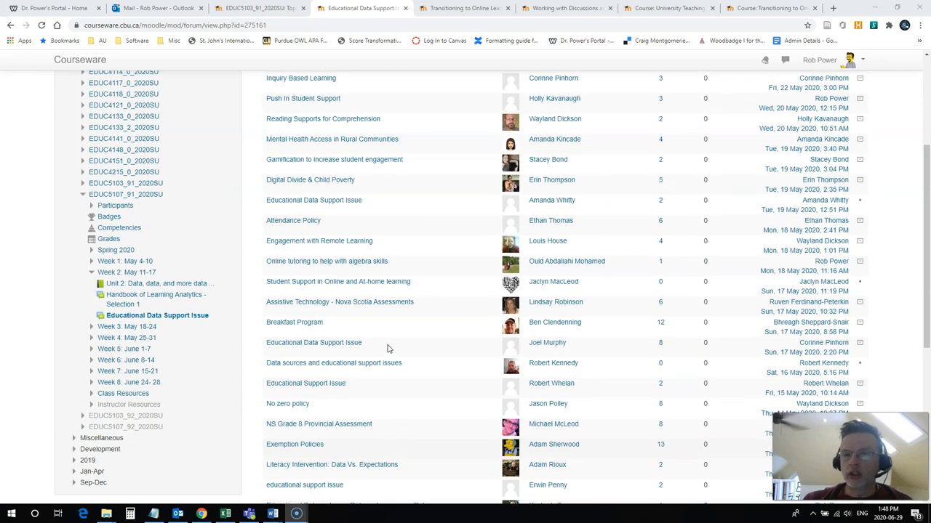
scroll(up, 3)
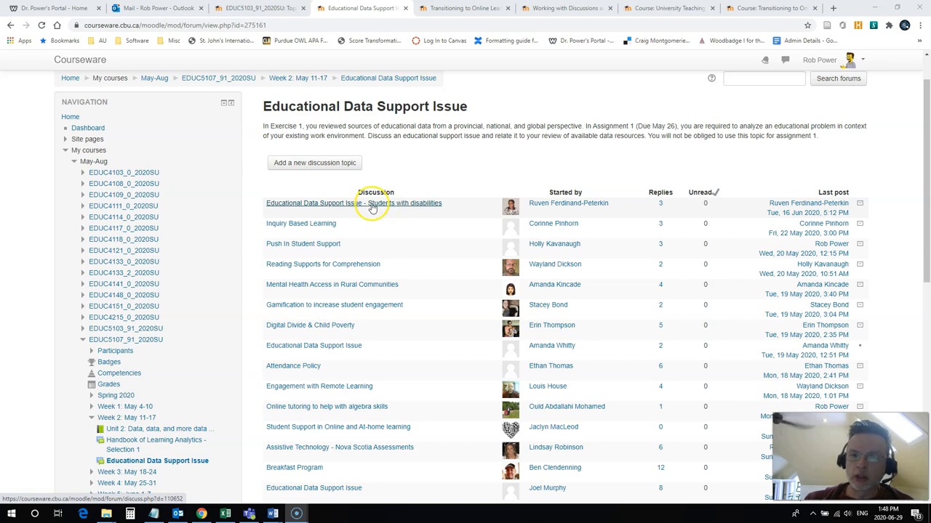
mouse_move(343, 231)
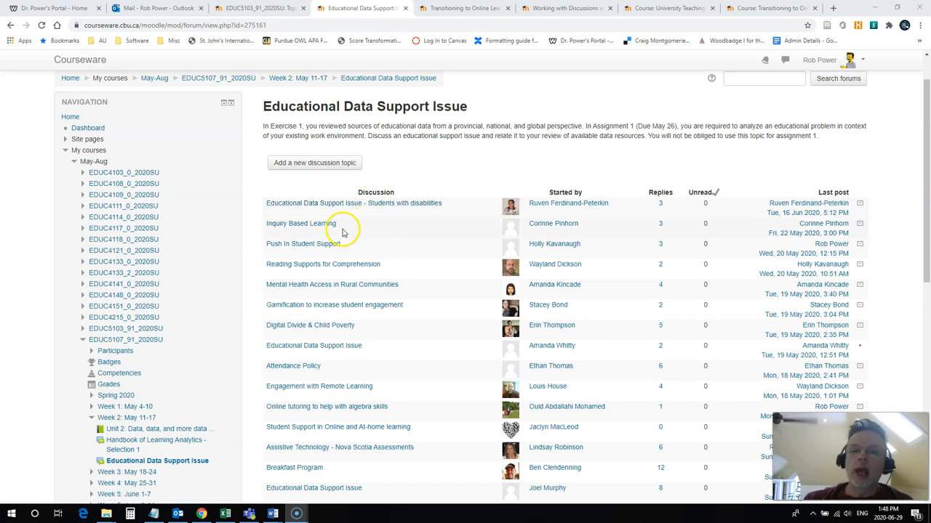
mouse_move(373, 243)
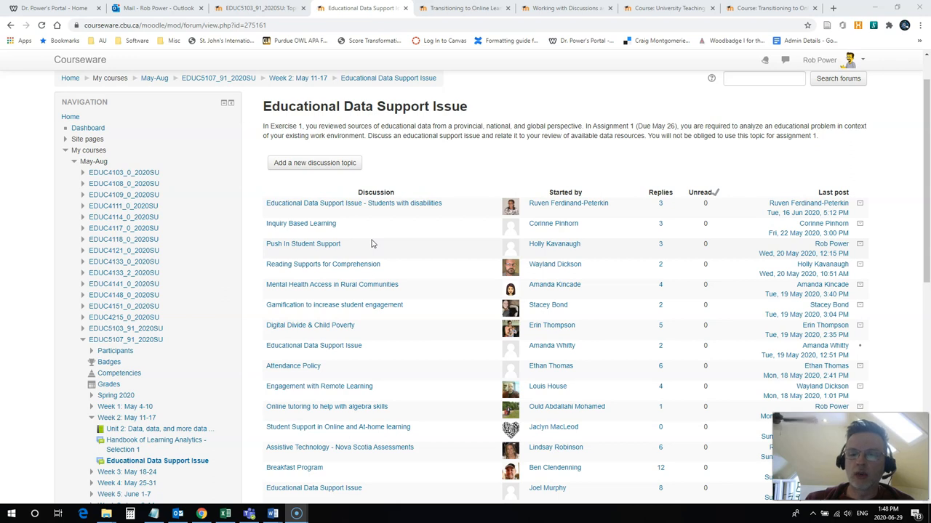
mouse_move(385, 244)
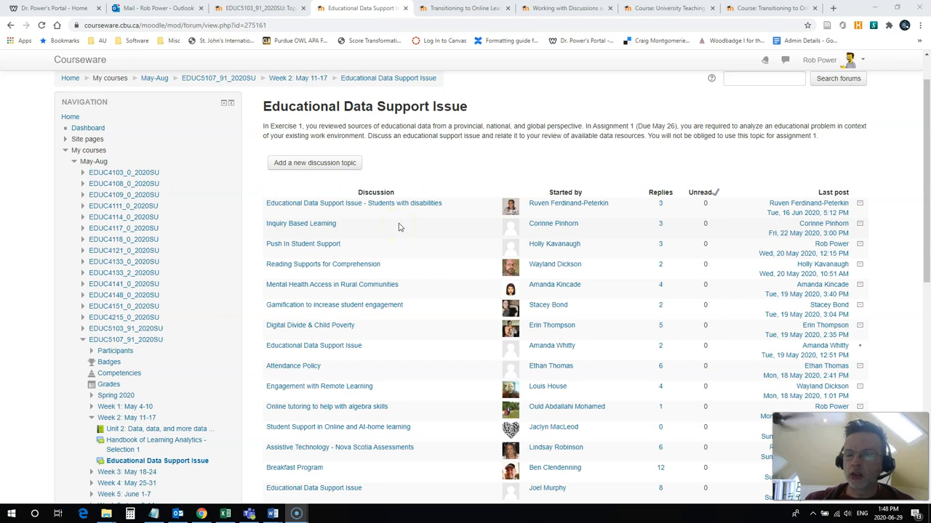
scroll(down, 3)
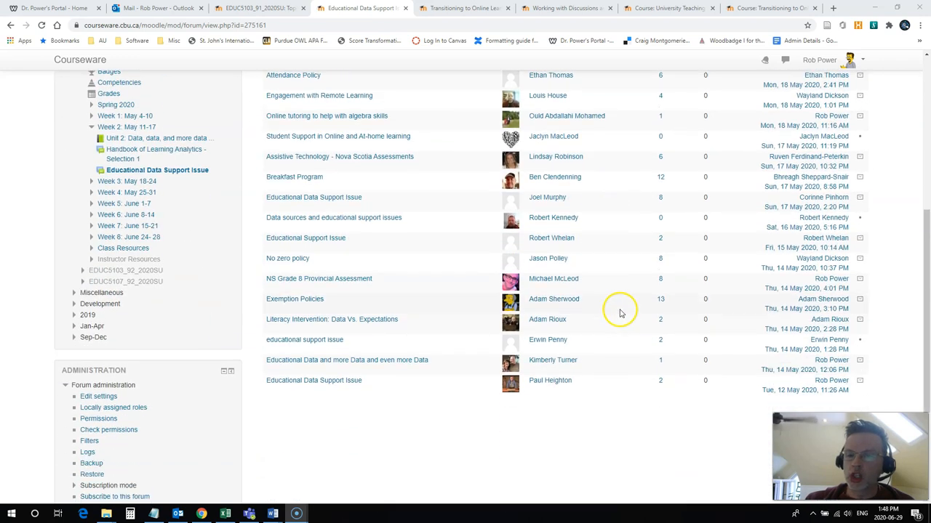
scroll(up, 3)
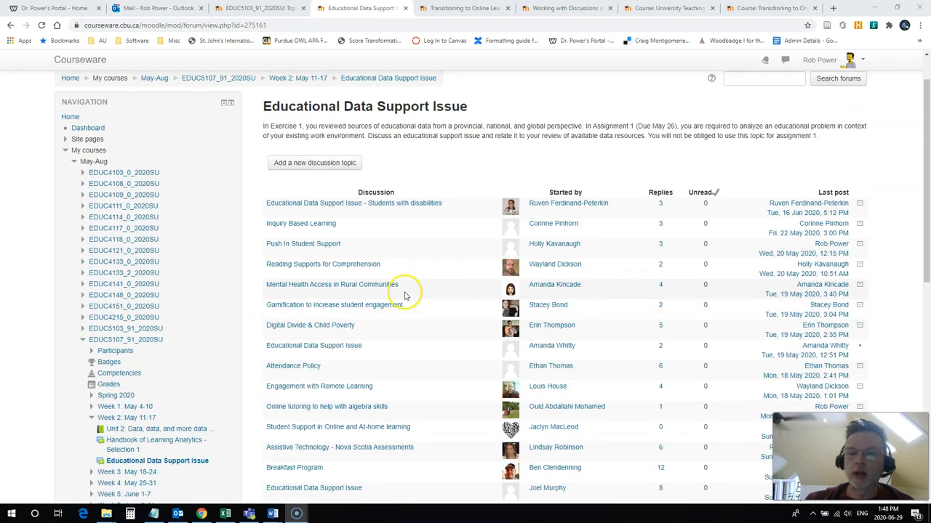
mouse_move(415, 278)
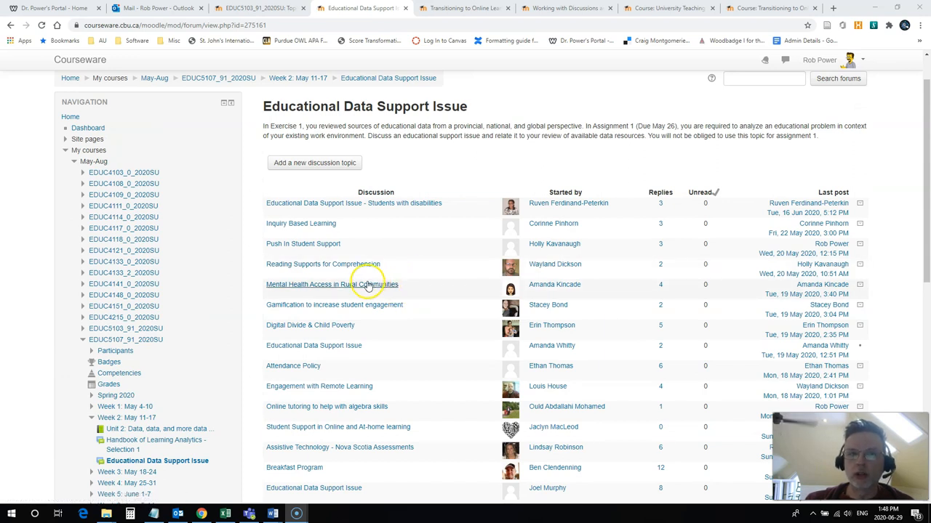
Enter the Week 1 Discussions forum and open 'Topic 1.1: What do Instructional Designers Do?'.
click(258, 8)
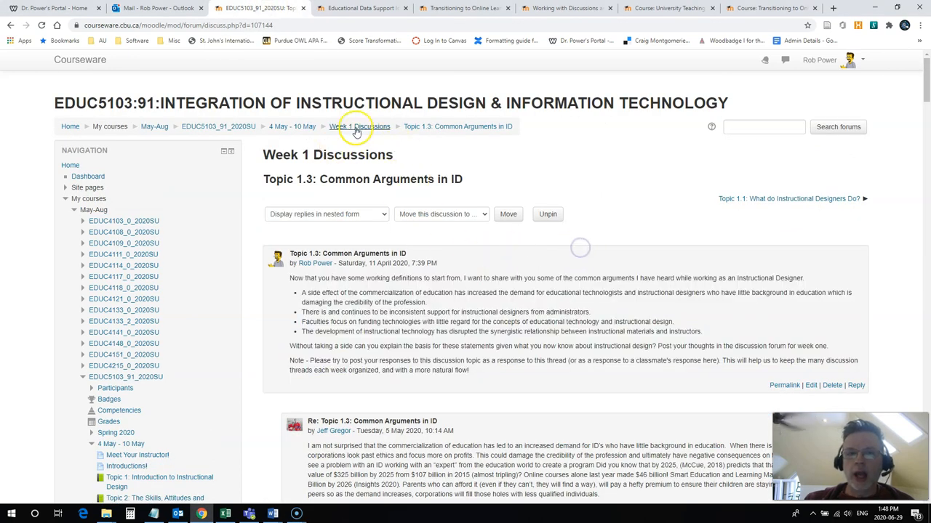
click(358, 126)
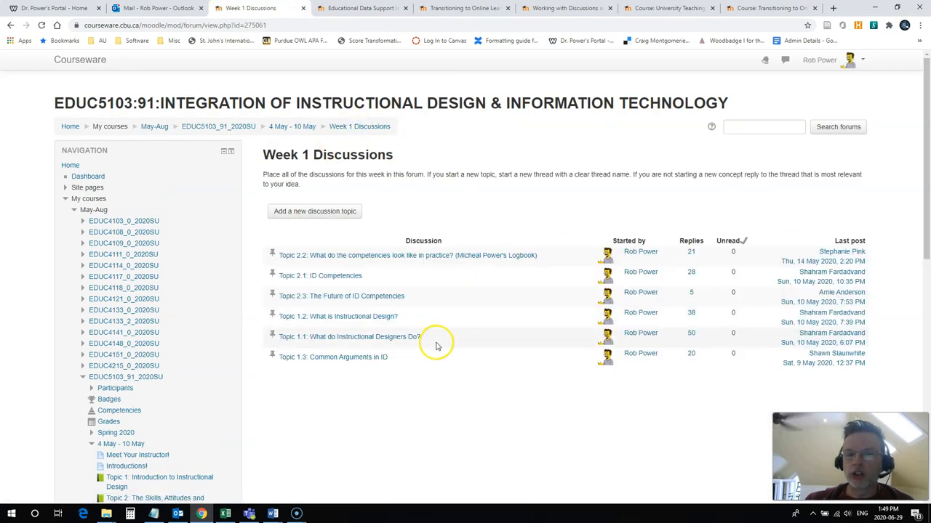
scroll(up, 3)
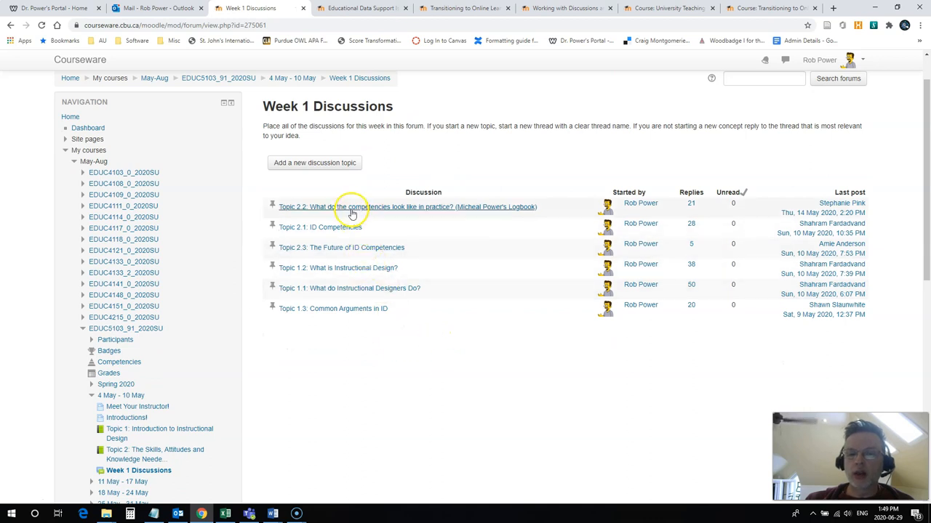
mouse_move(349, 288)
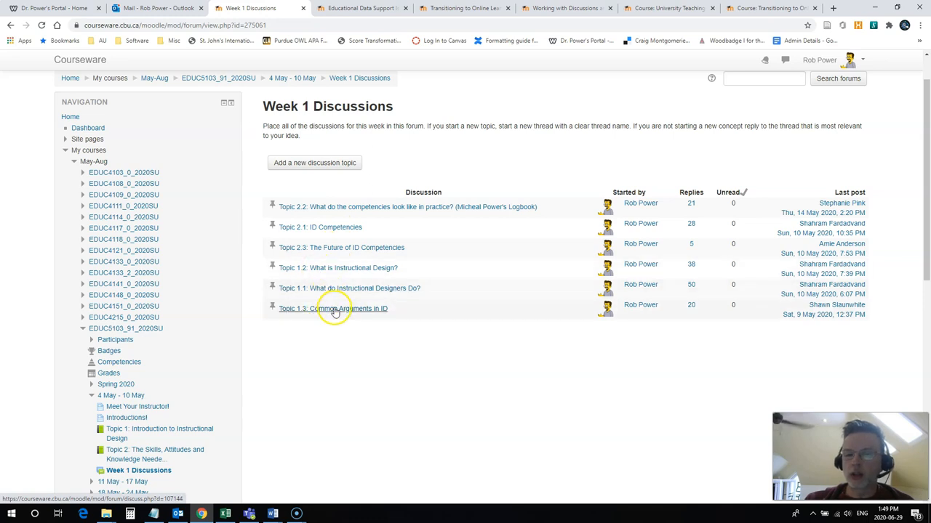
mouse_move(276, 316)
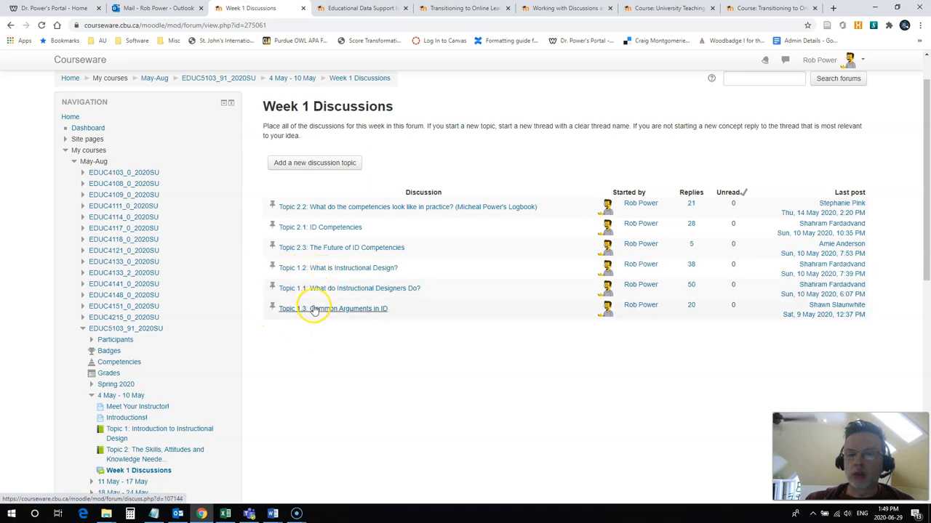
mouse_move(375, 317)
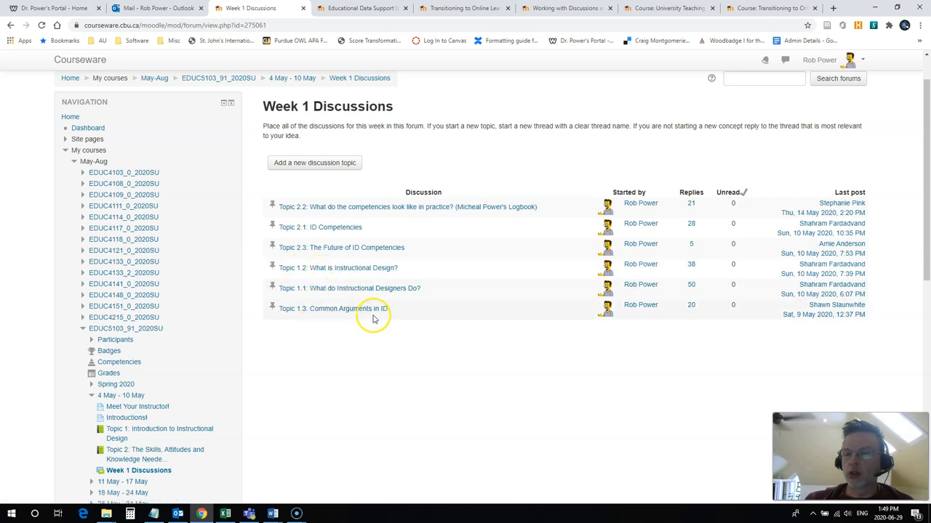
mouse_move(345, 322)
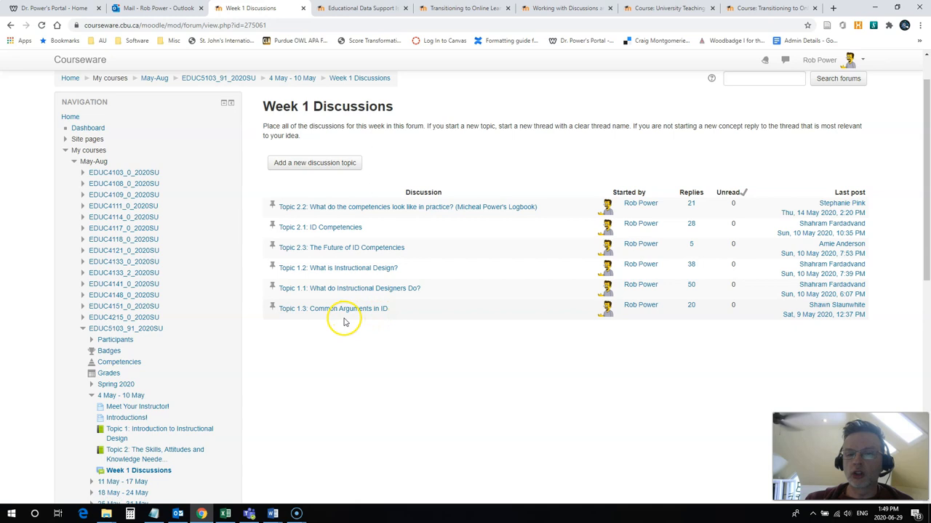
mouse_move(333, 313)
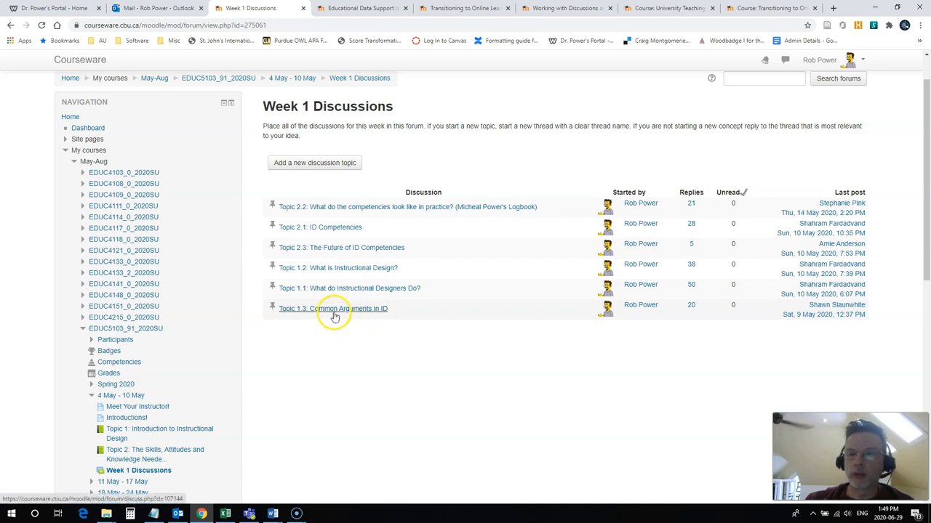
mouse_move(375, 247)
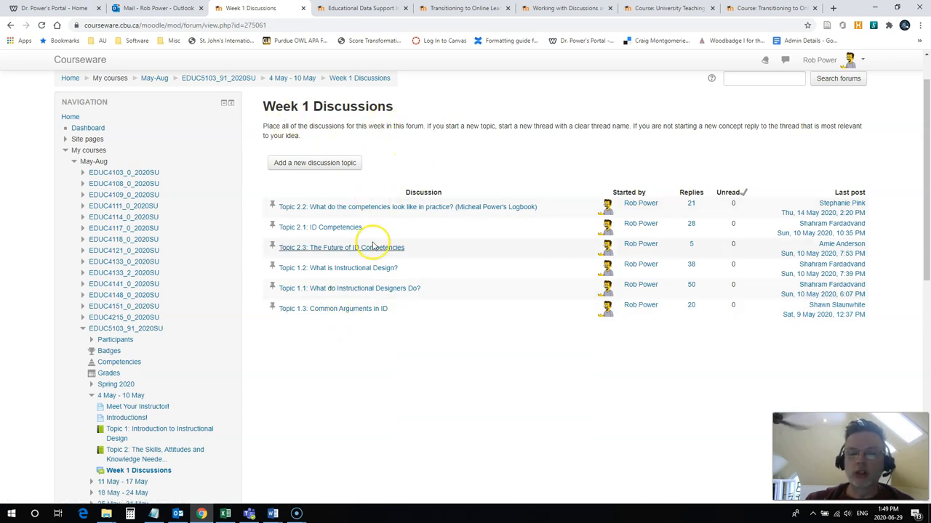
mouse_move(317, 334)
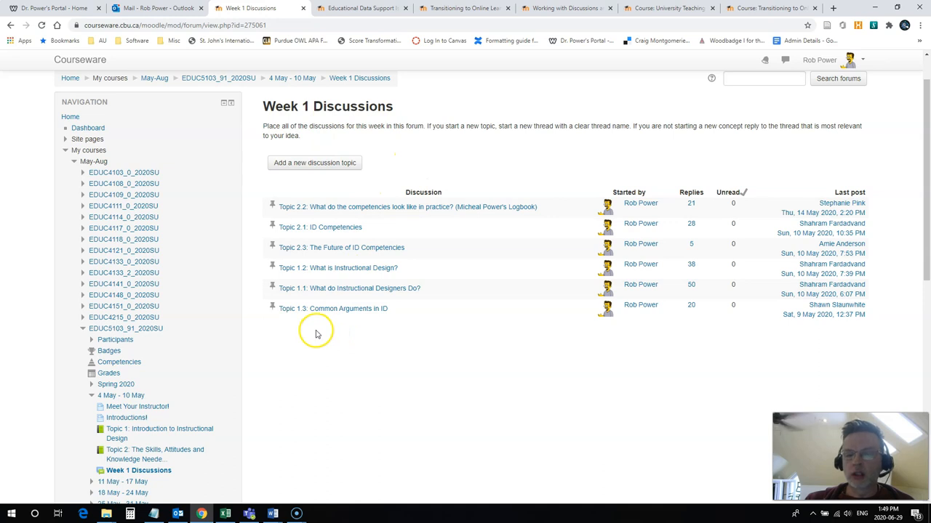
mouse_move(309, 279)
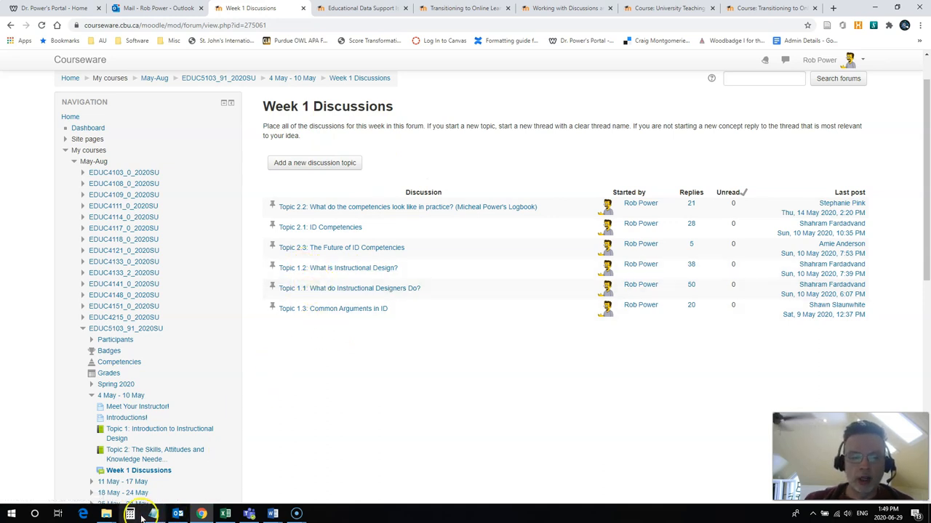
click(129, 514)
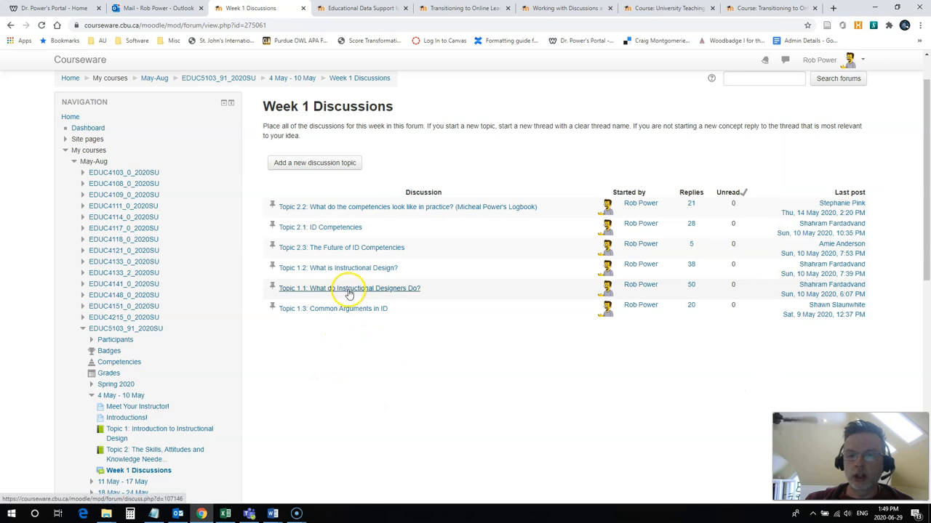
click(349, 288)
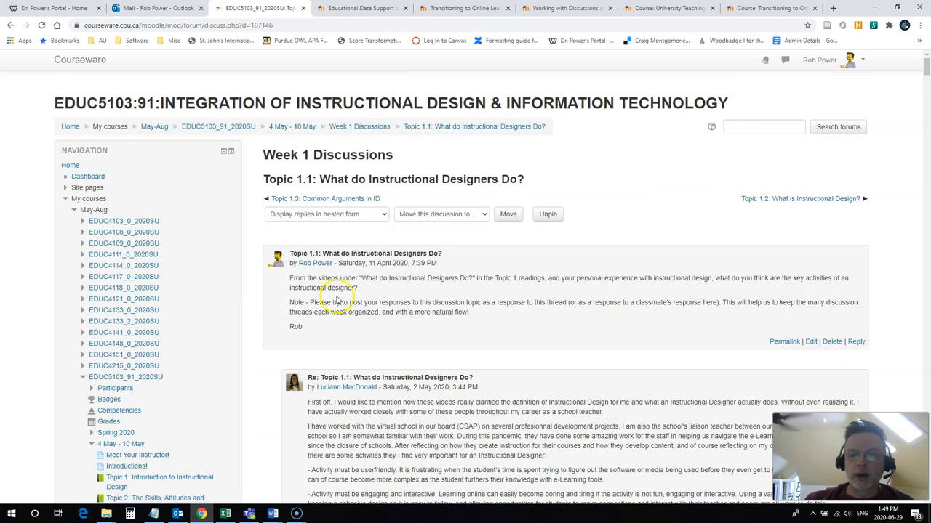
mouse_move(398, 263)
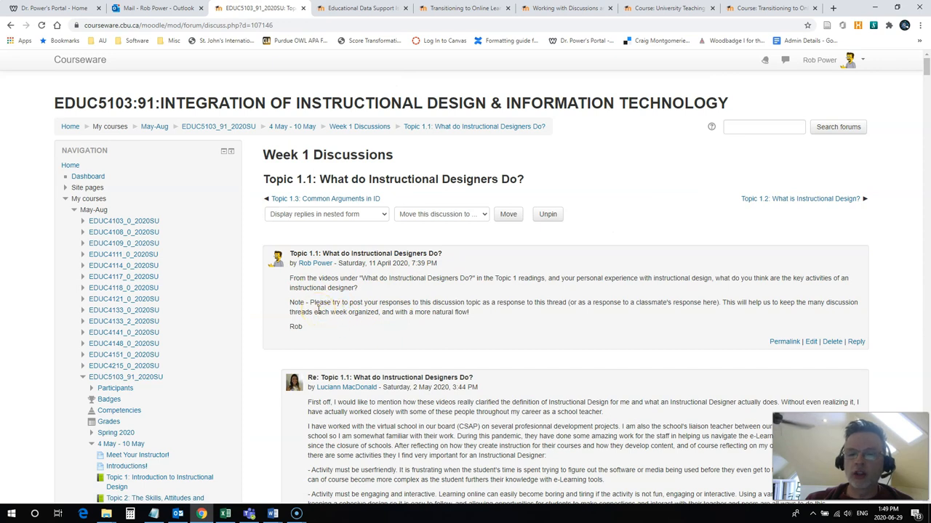
mouse_move(353, 311)
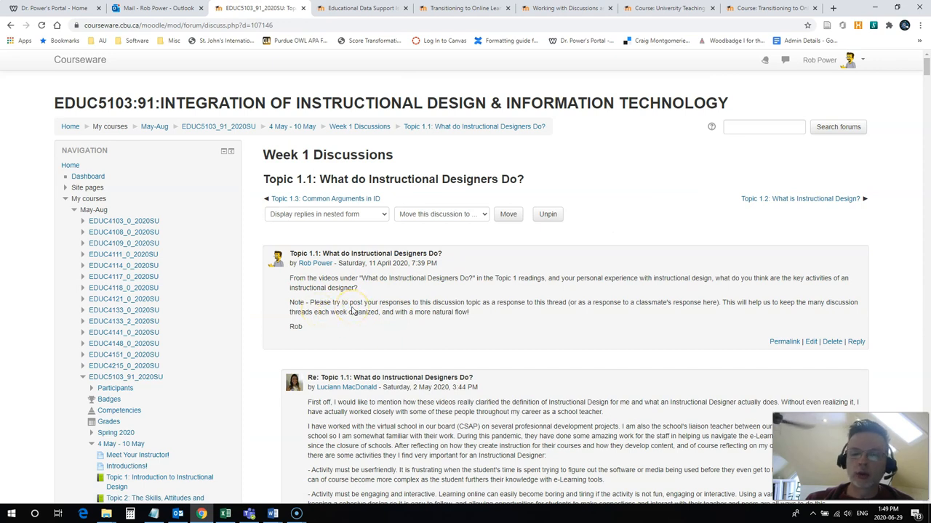
scroll(down, 3)
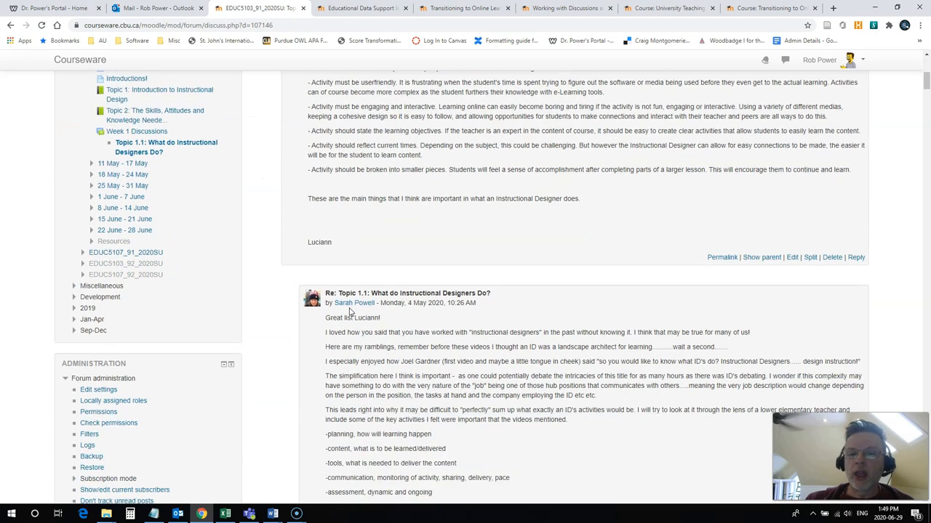
scroll(up, 3)
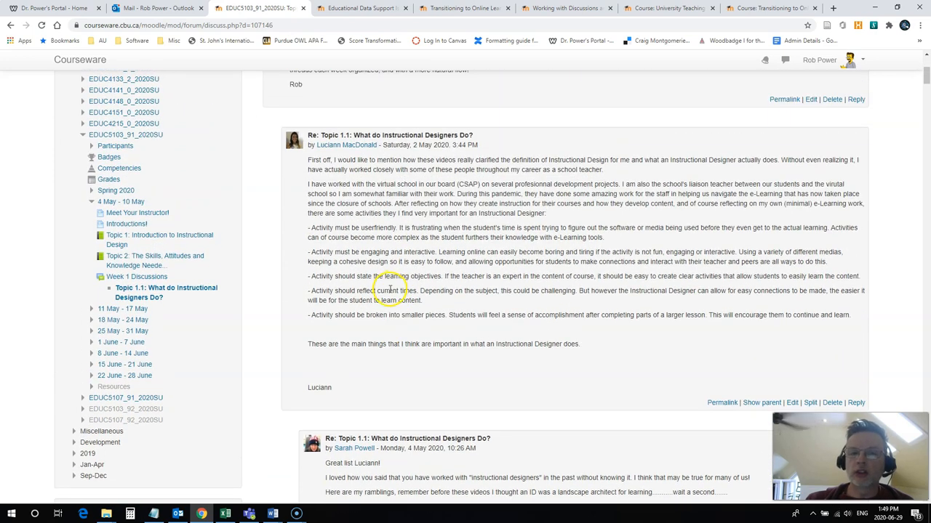
scroll(up, 3)
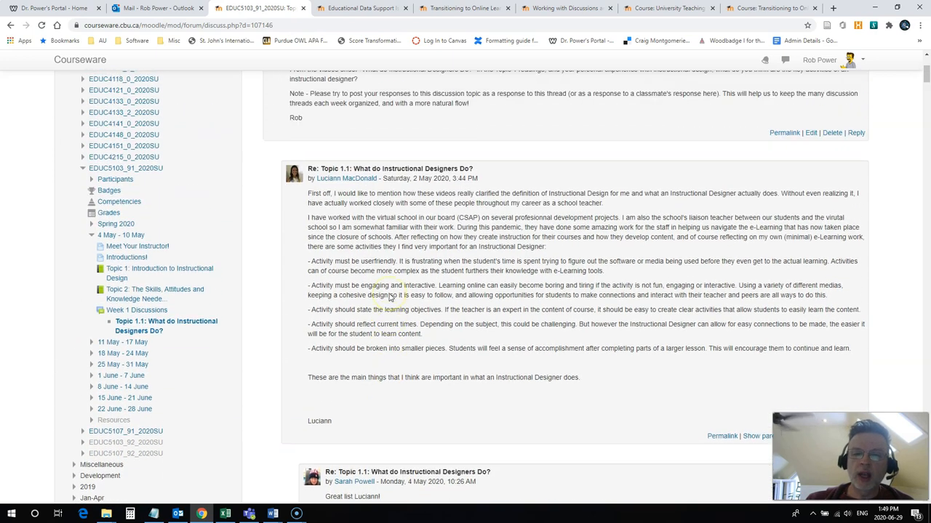
scroll(down, 3)
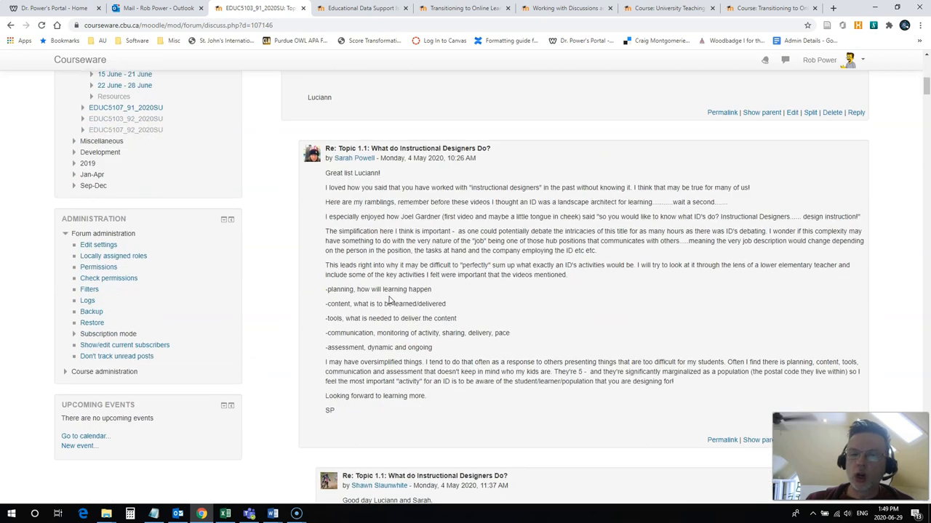
click(359, 126)
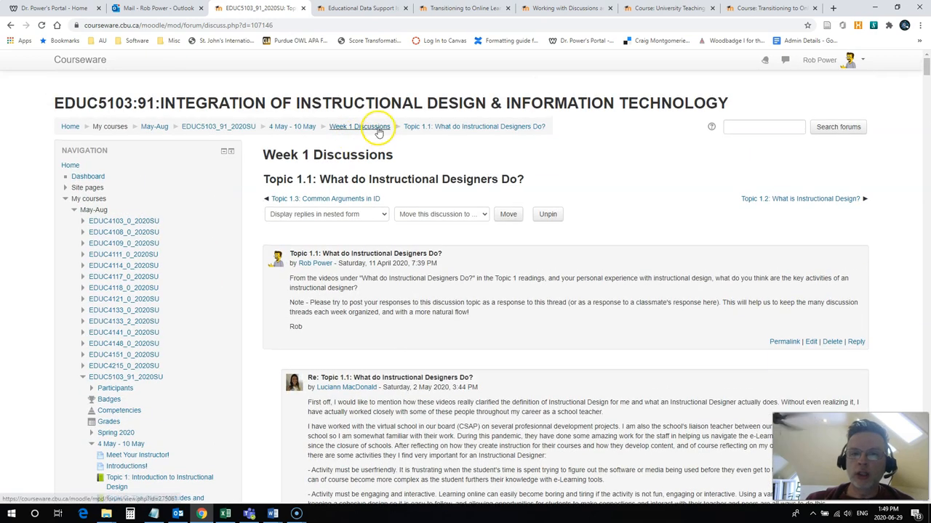
Return to the Week 1 Discussions topic list after glancing at the Educational Data Support forum.
click(359, 125)
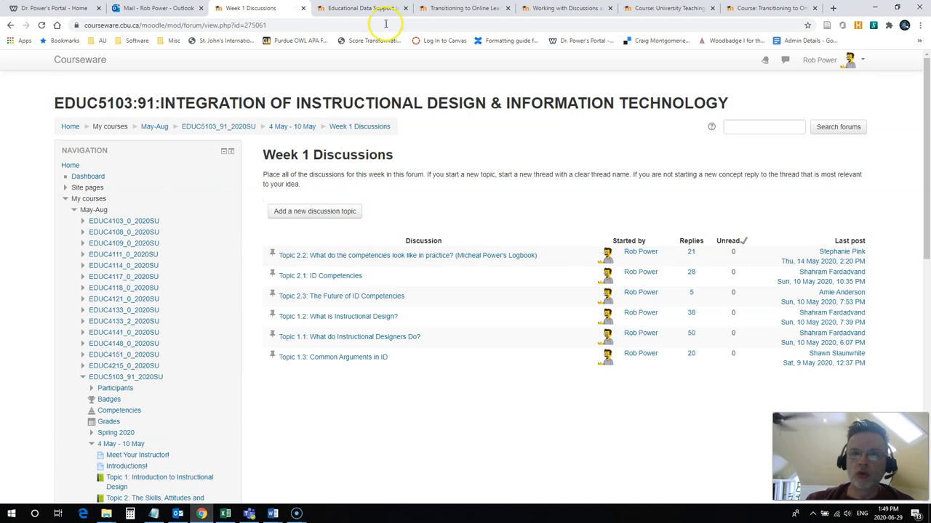
click(361, 8)
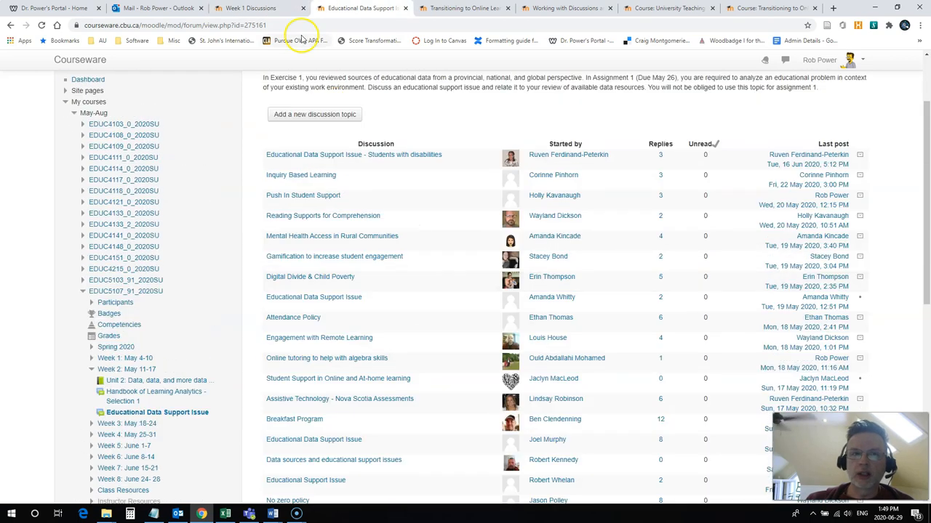
click(258, 8)
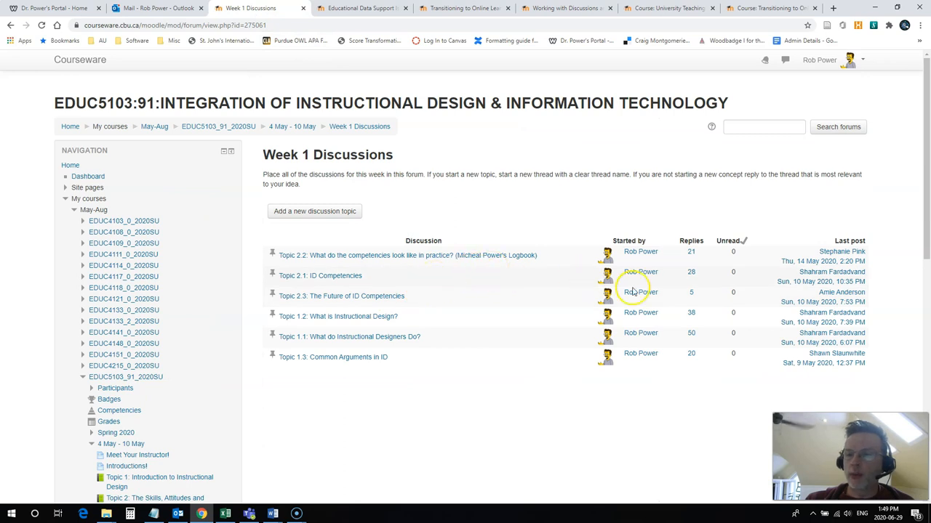
mouse_move(397, 376)
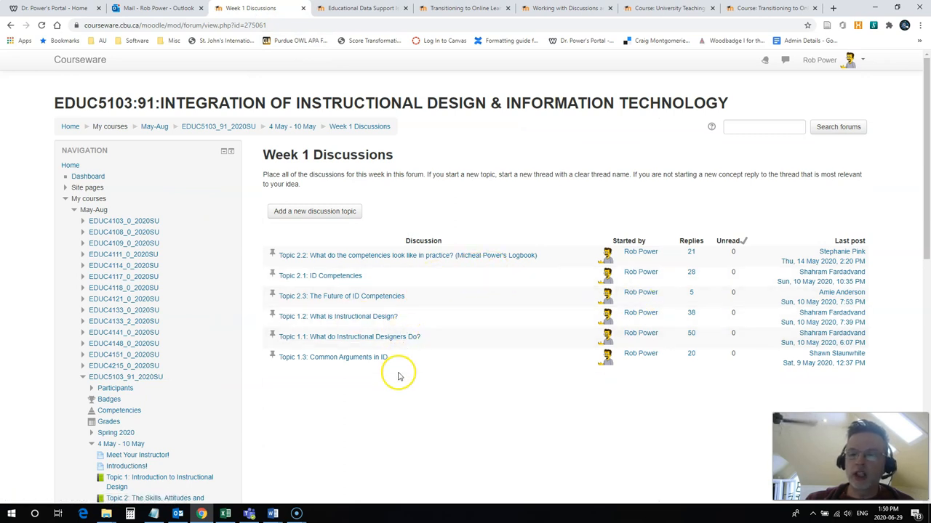
mouse_move(378, 375)
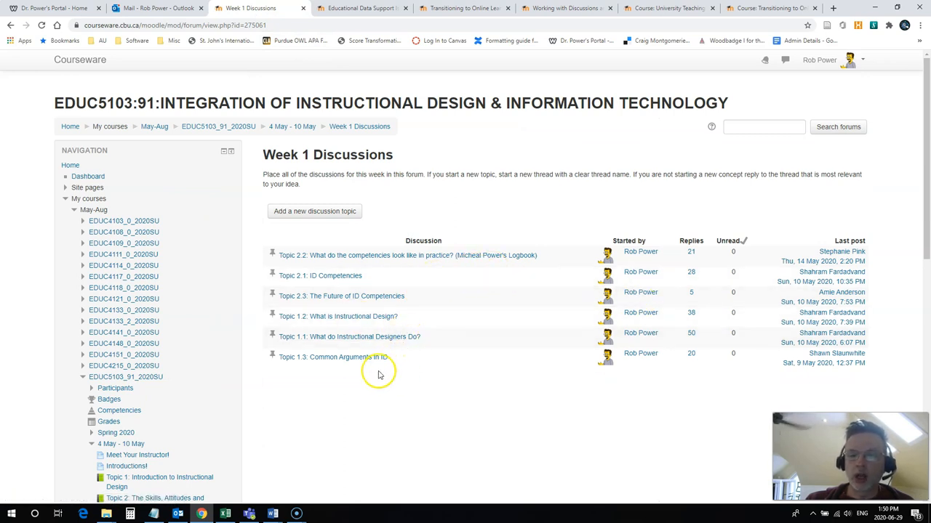
mouse_move(377, 385)
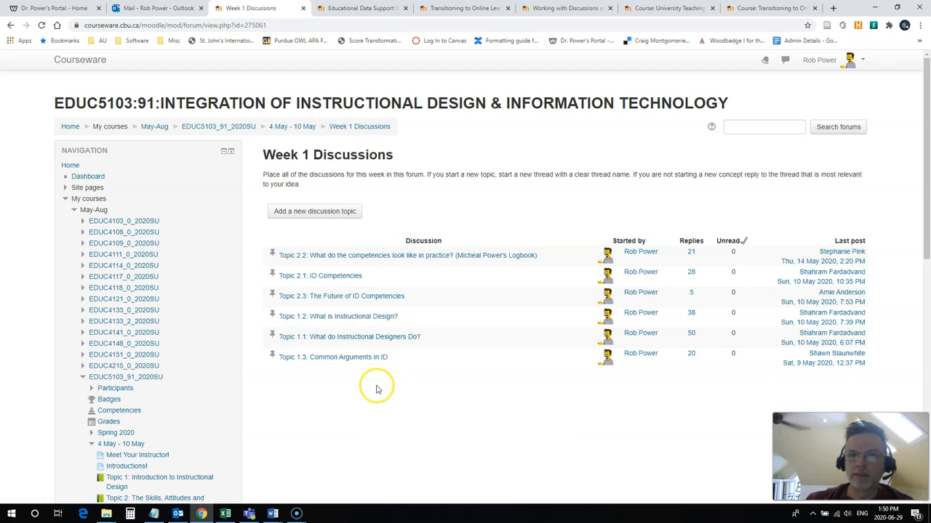
mouse_move(357, 393)
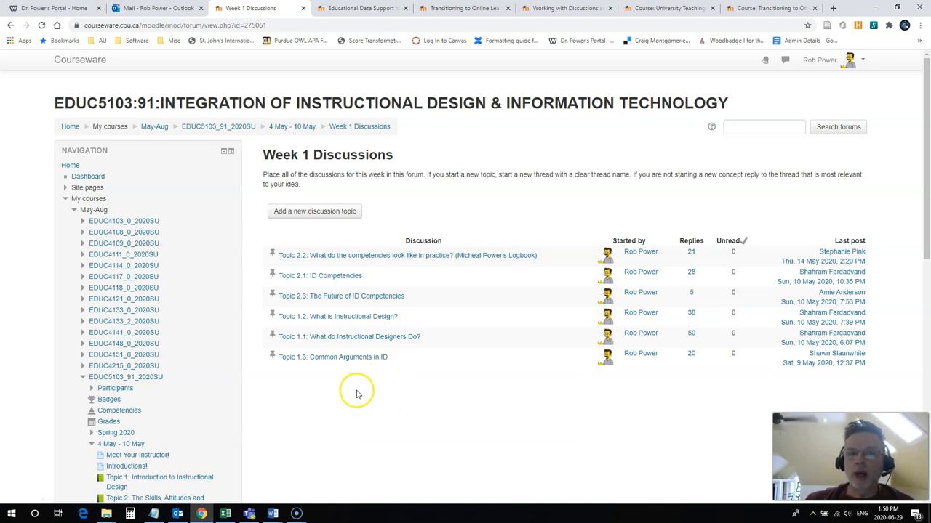
mouse_move(356, 389)
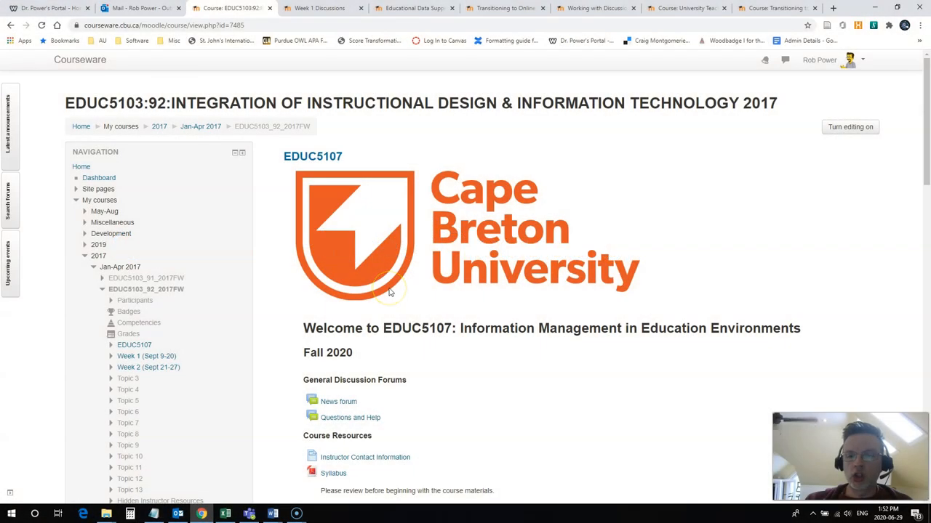
Scroll the 2017 EDUC5103 course page's weekly sections, then check the Week 1 Discussions tab.
scroll(down, 3)
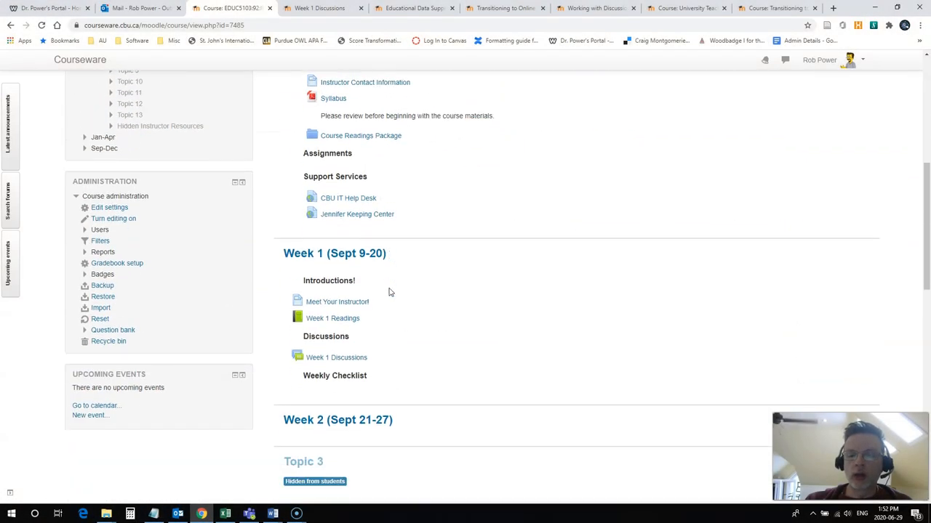
scroll(up, 3)
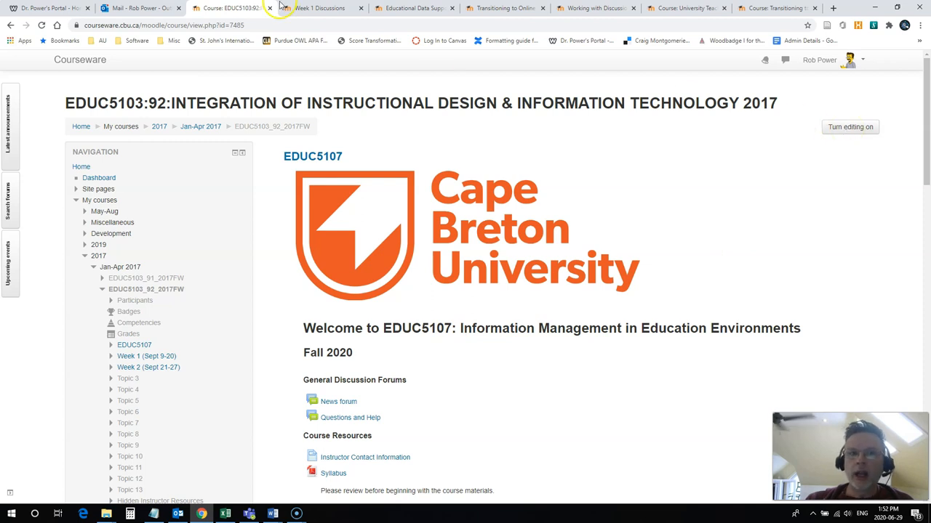
click(321, 8)
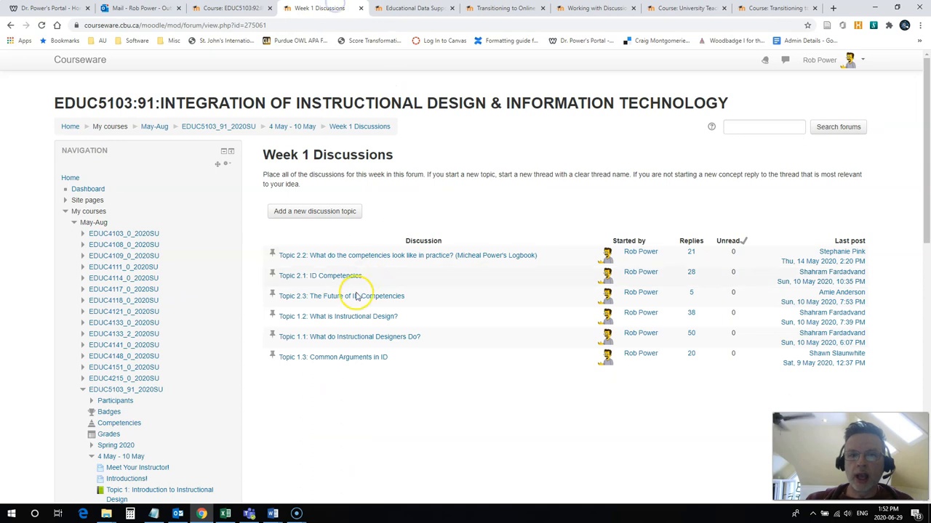
mouse_move(318, 324)
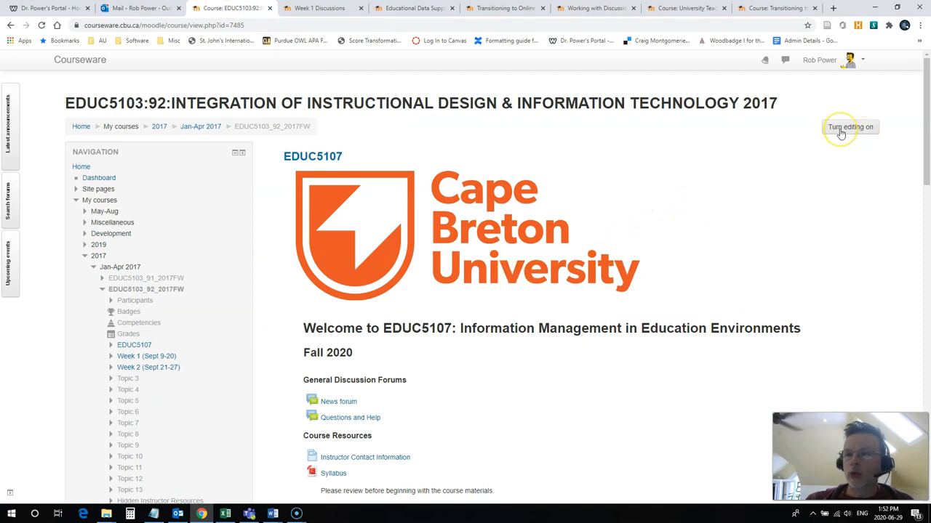
Turn editing on and add a Forum activity to Week 2 (Sept 21-27).
click(850, 127)
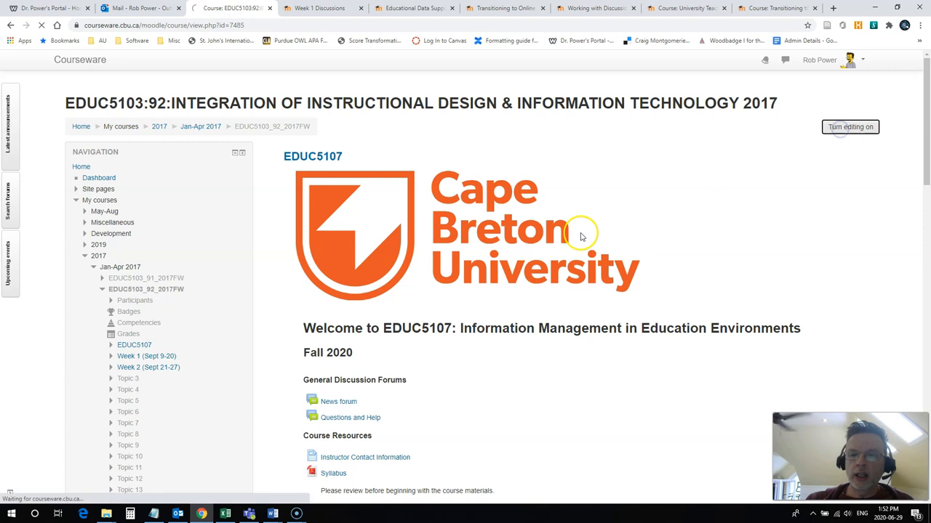
click(850, 126)
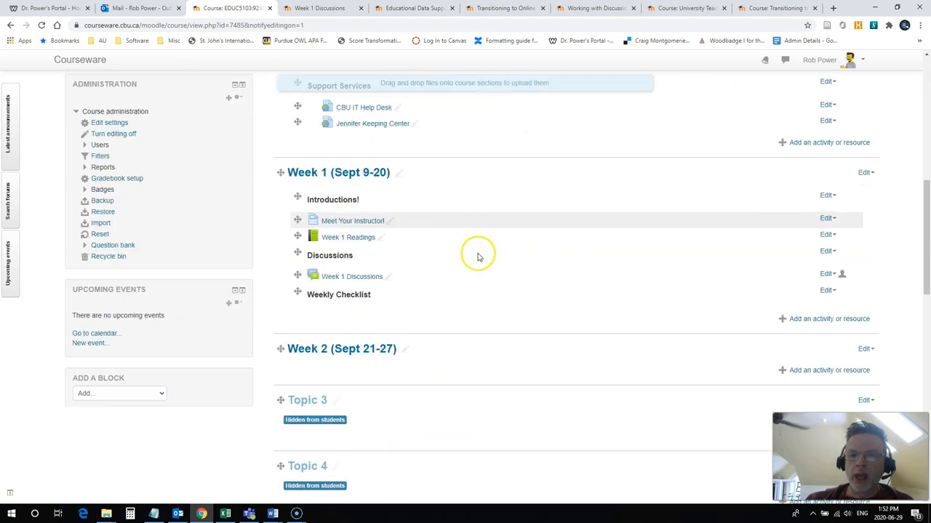
scroll(down, 3)
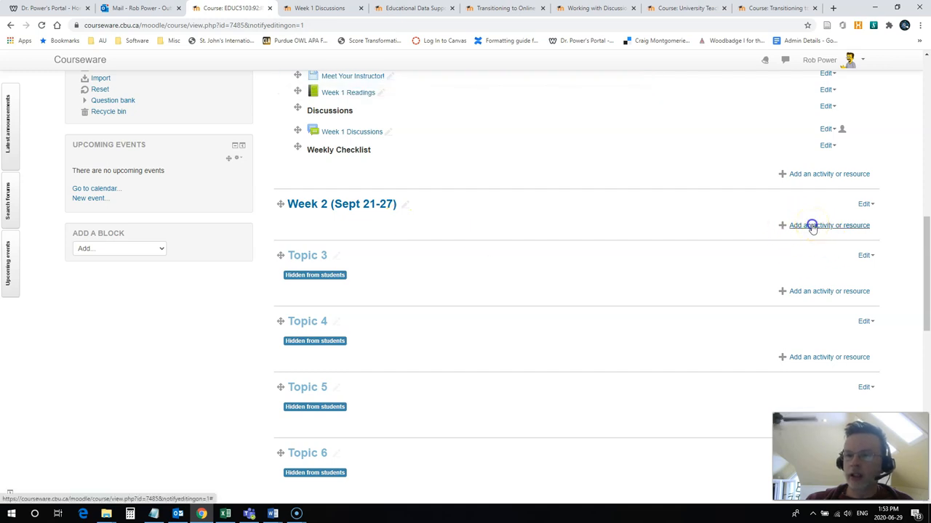
click(829, 225)
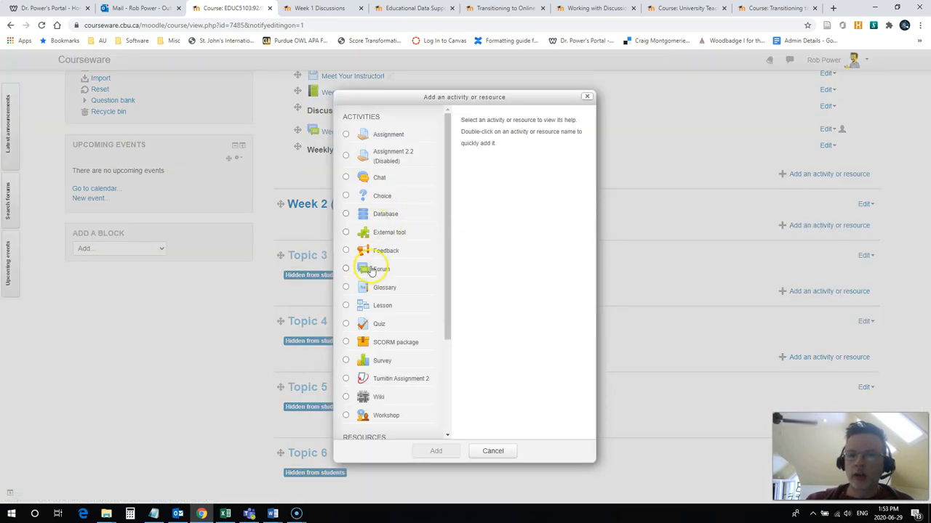
click(381, 269)
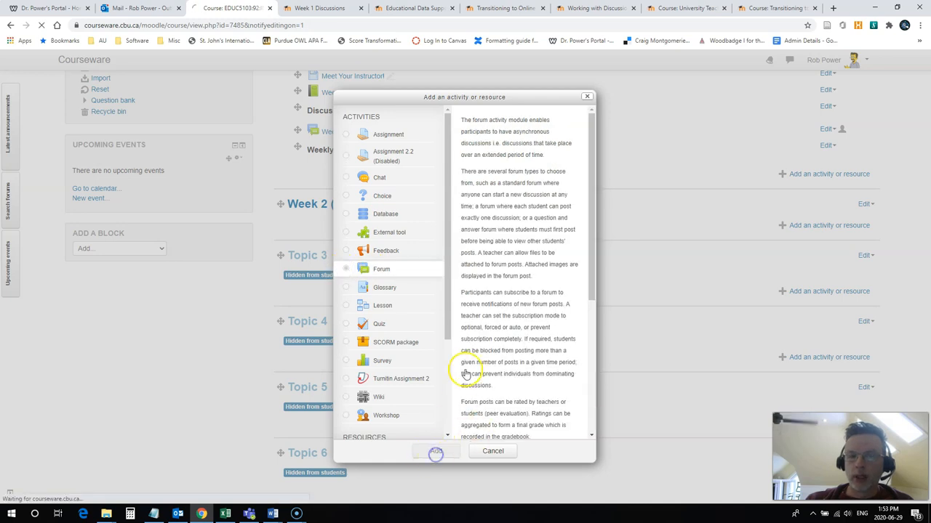
click(435, 450)
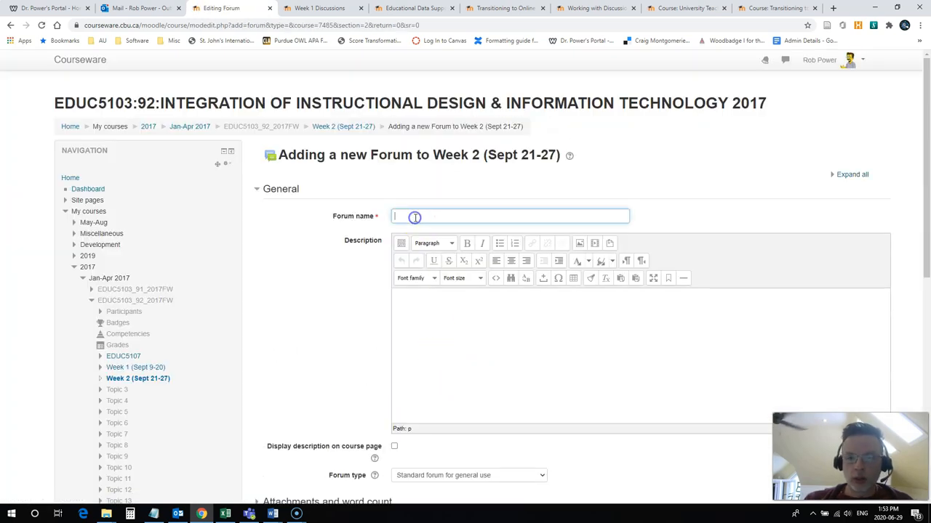
Name the forum 'Week 2 Discussions', describe it 'Please respond to my initial prompts.', and save.
text(Week 2)
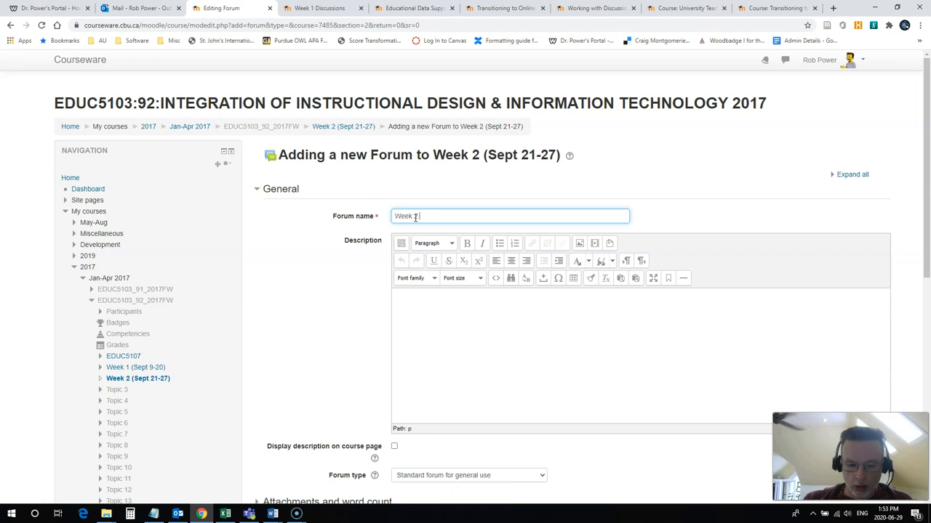
text(Discussions)
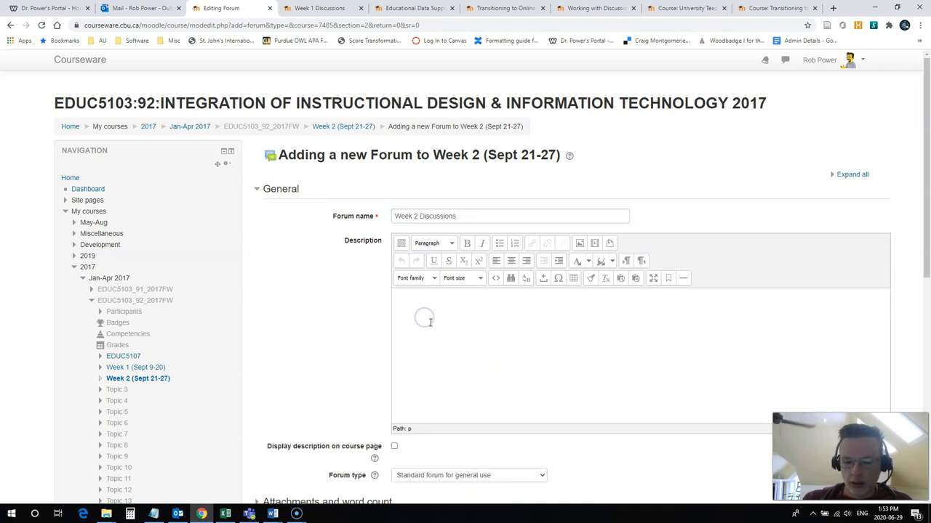
text(Please)
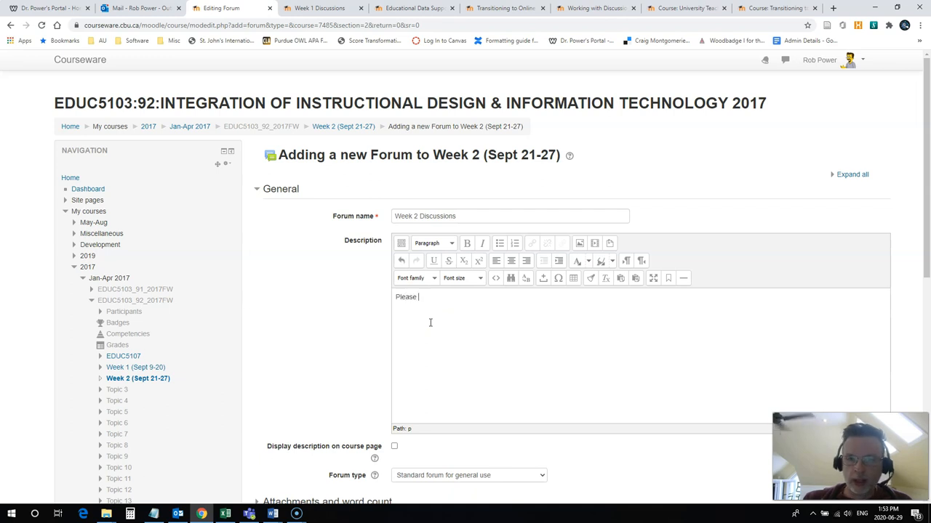
text(respond to my)
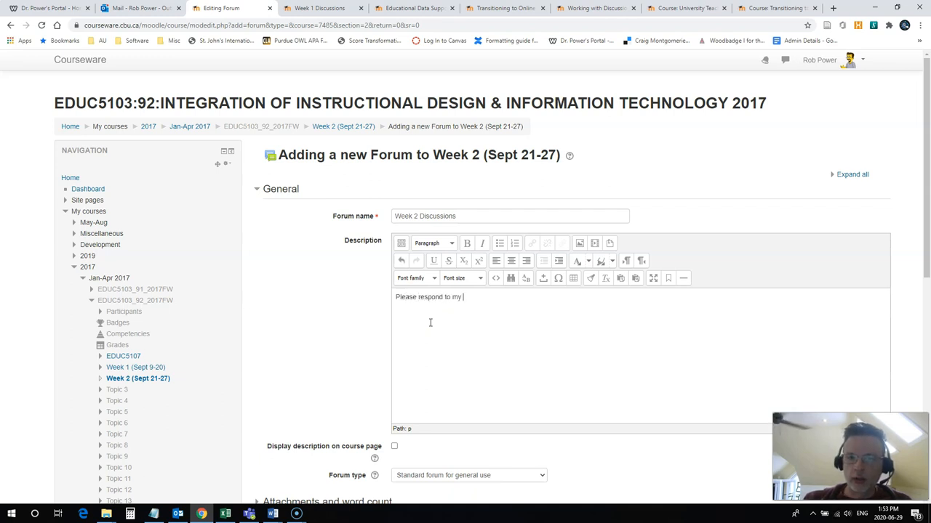
text(initial)
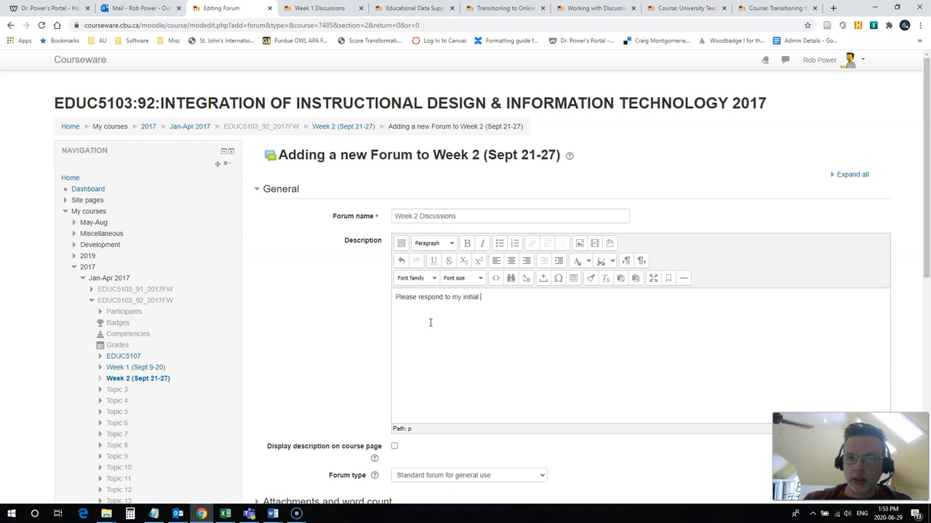
text(prom)
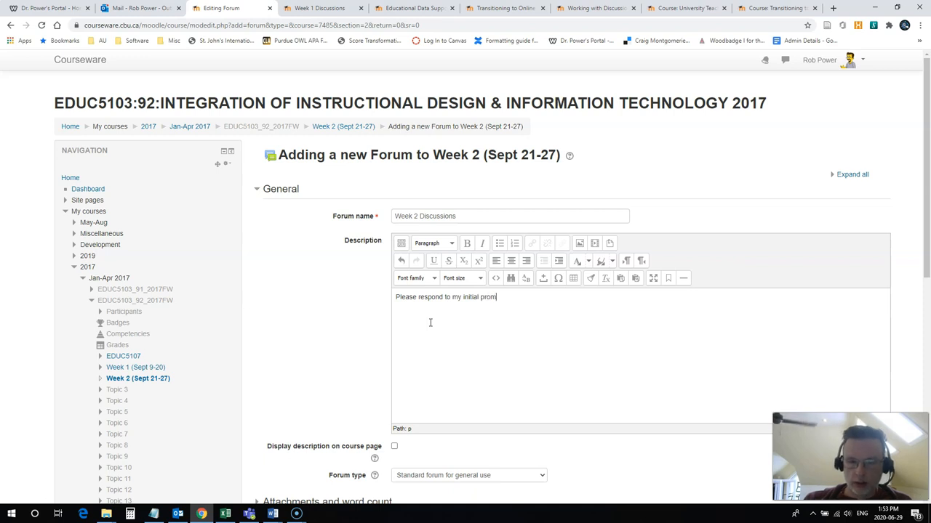
scroll(down, 3)
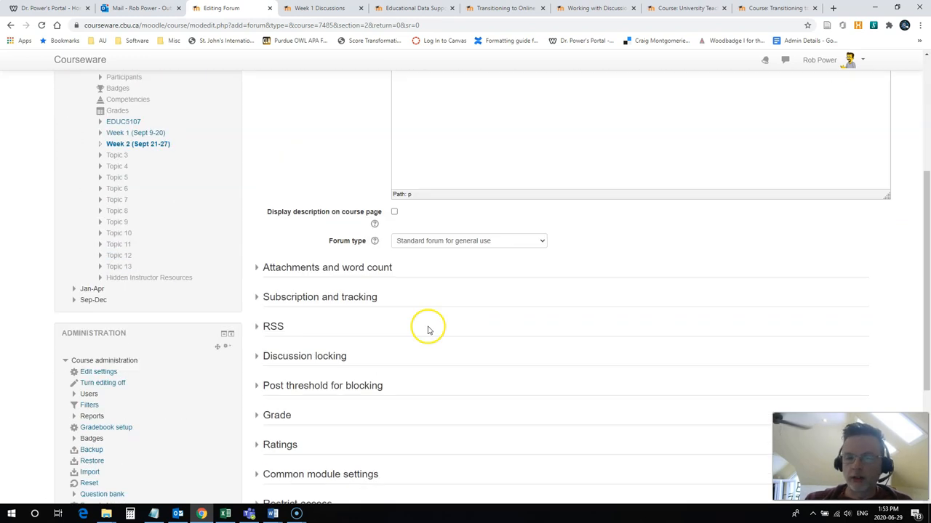
scroll(down, 3)
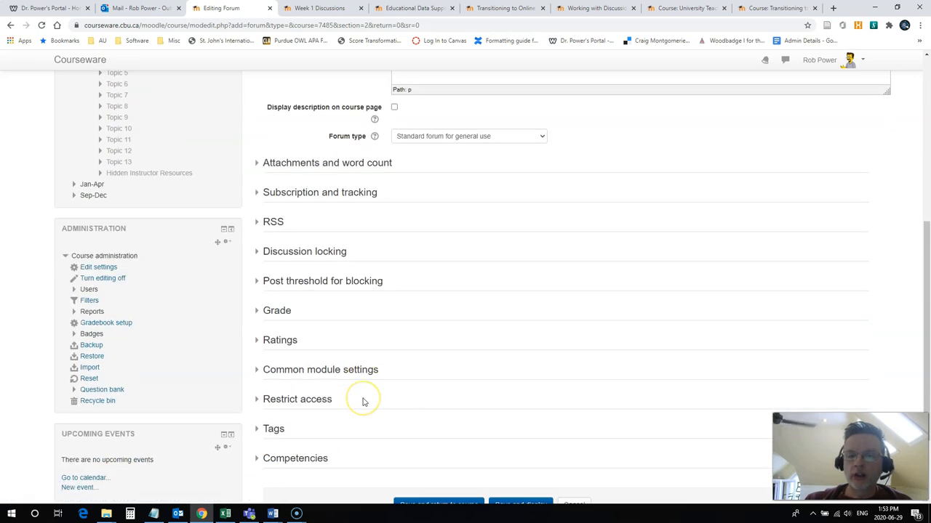
scroll(down, 3)
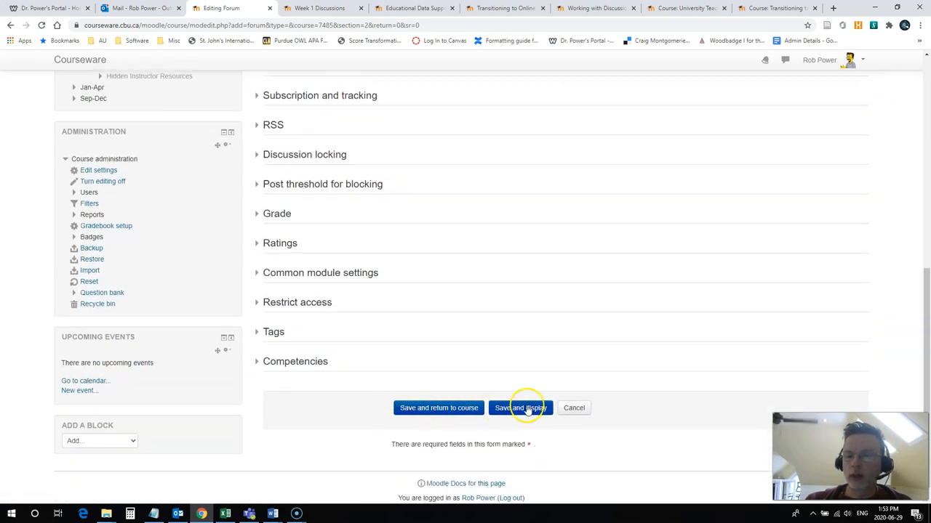
click(519, 408)
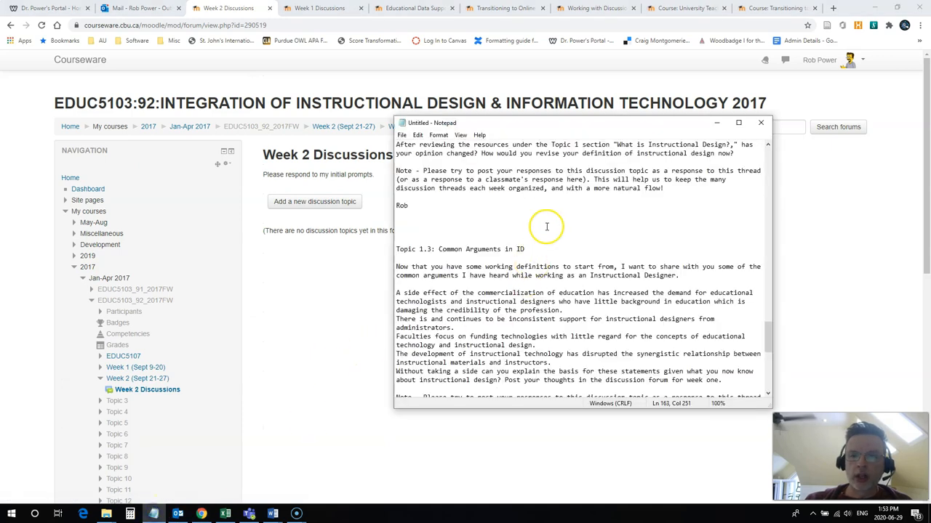
scroll(up, 3)
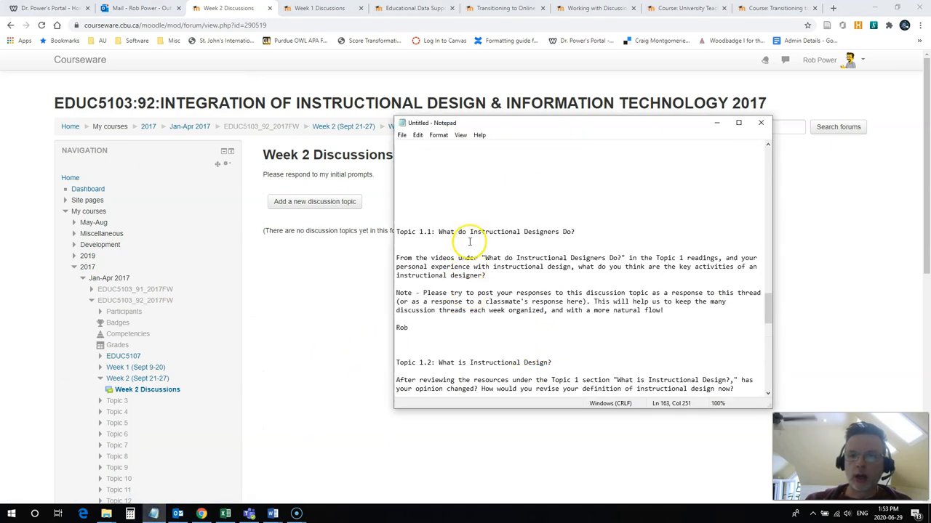
scroll(up, 3)
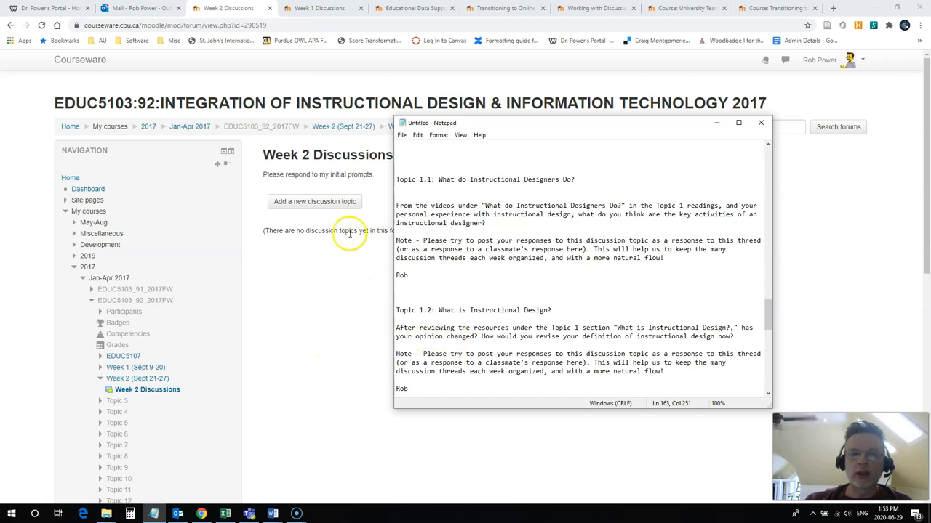
mouse_move(302, 266)
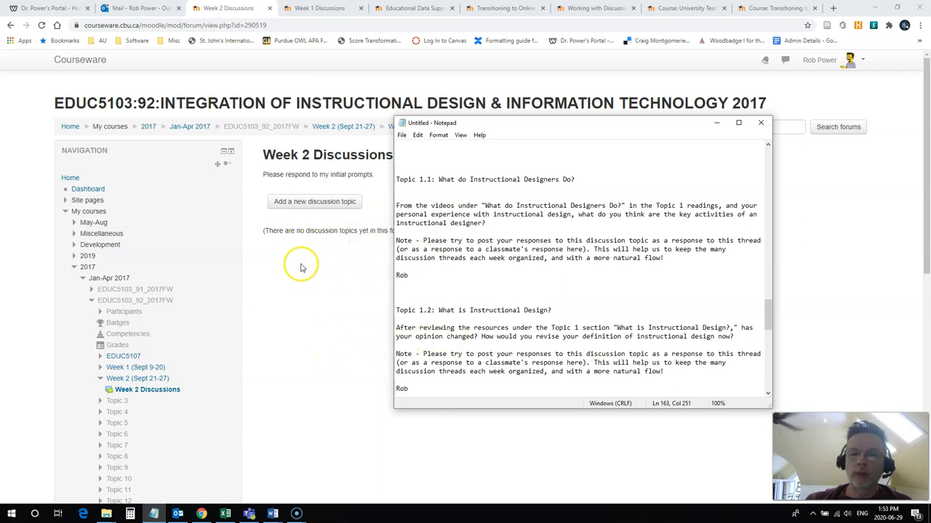
mouse_move(326, 271)
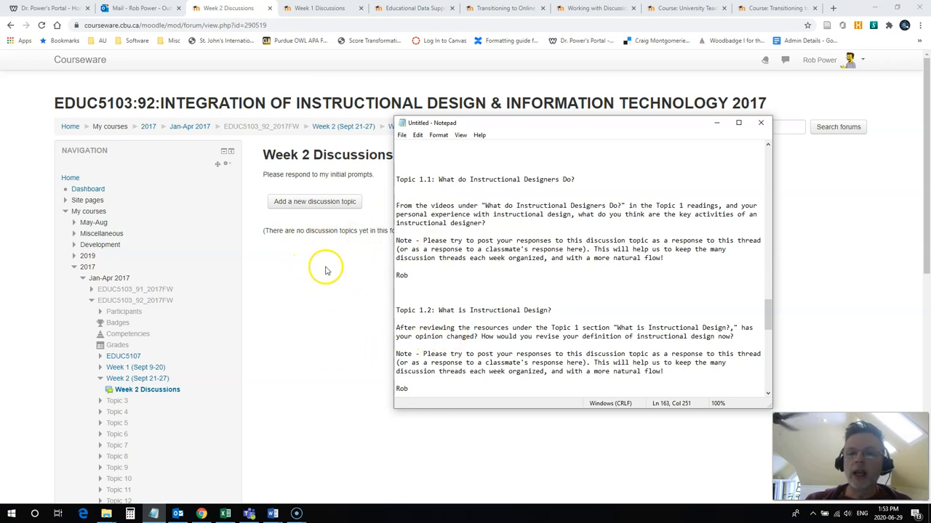
mouse_move(357, 266)
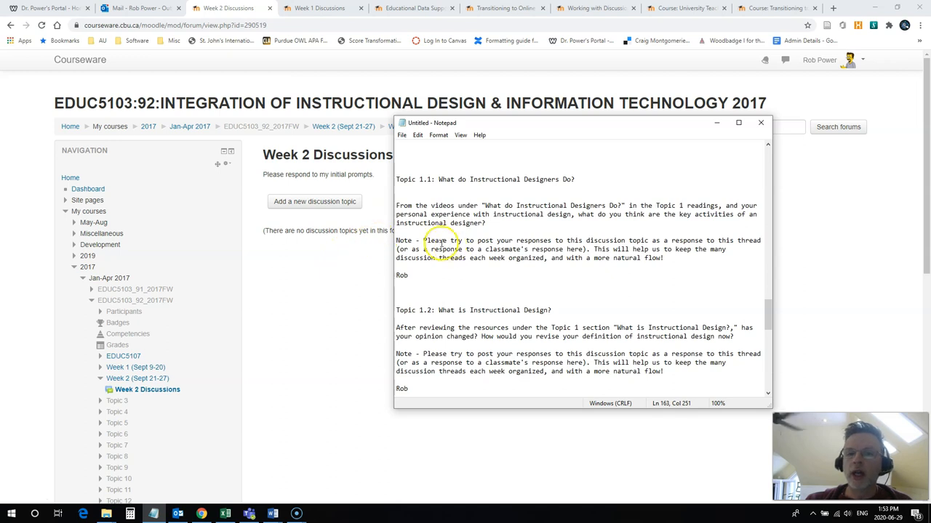
Post a pinned 'Topic 1.3: Common Arguments in ID' topic with its arguments as bullets.
scroll(down, 3)
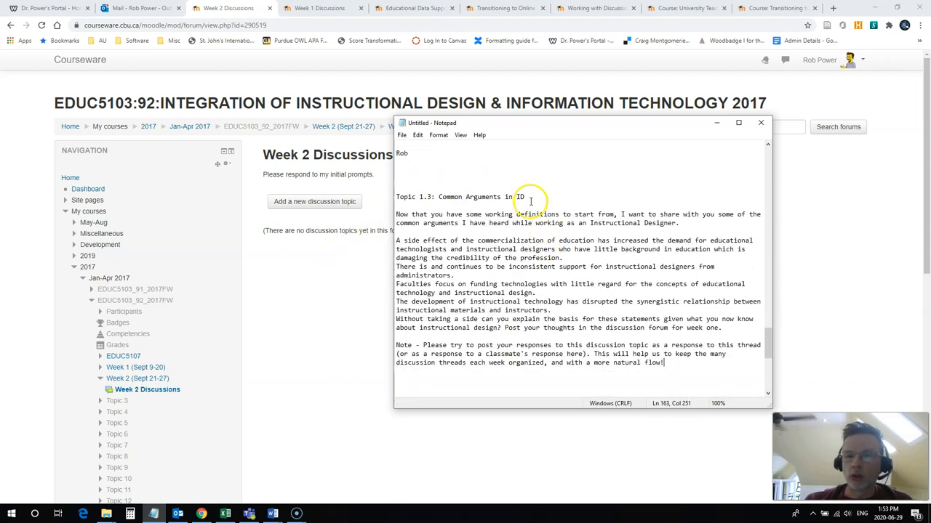
triple_click(458, 196)
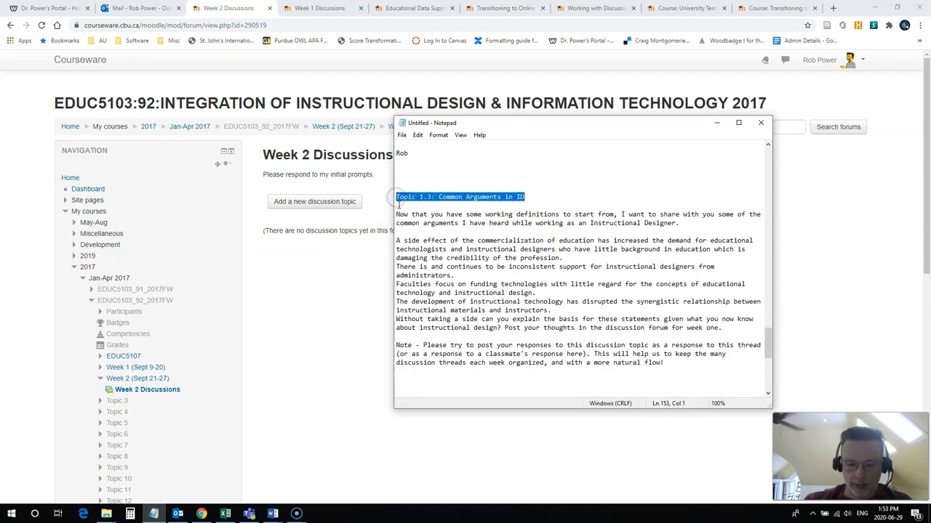
click(314, 201)
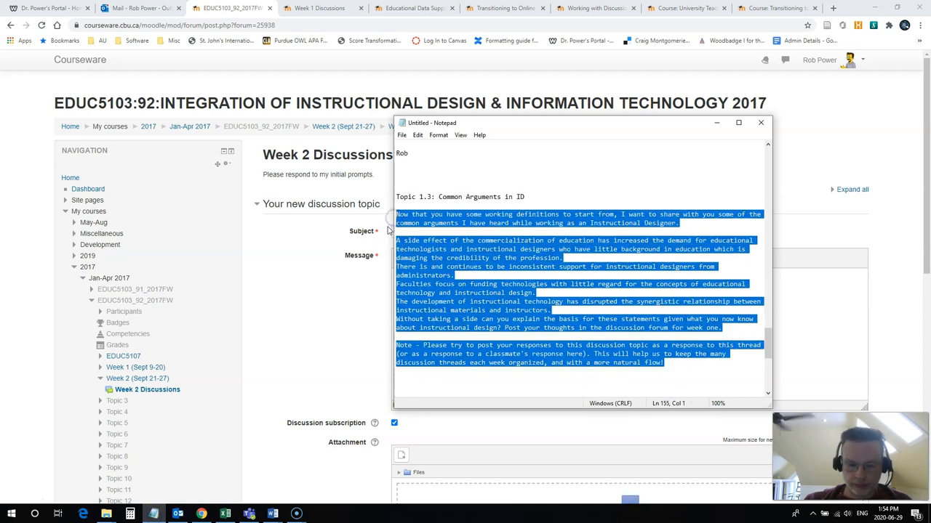
click(761, 122)
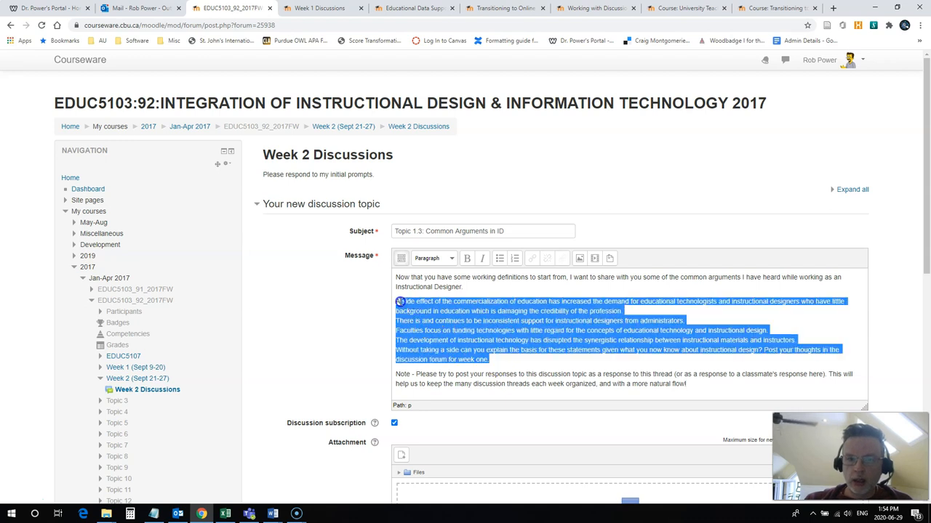
click(500, 258)
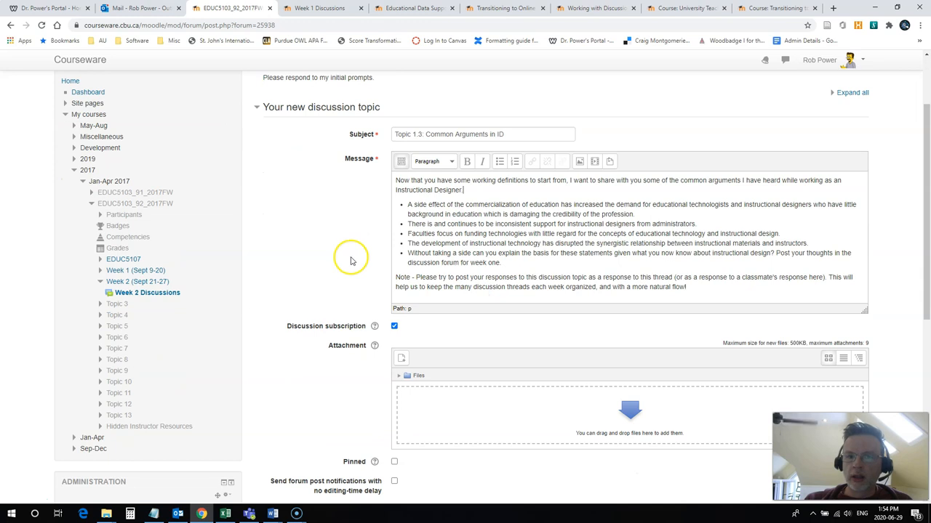
scroll(down, 3)
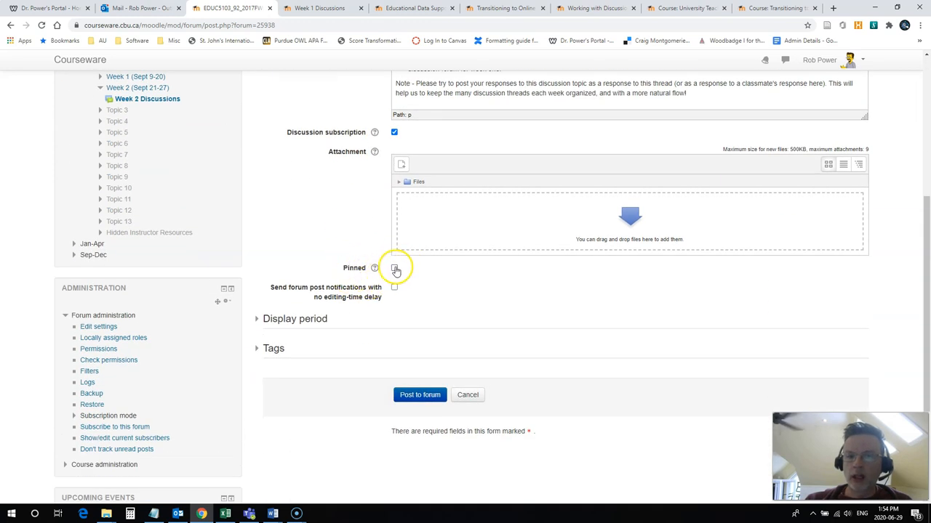
click(394, 267)
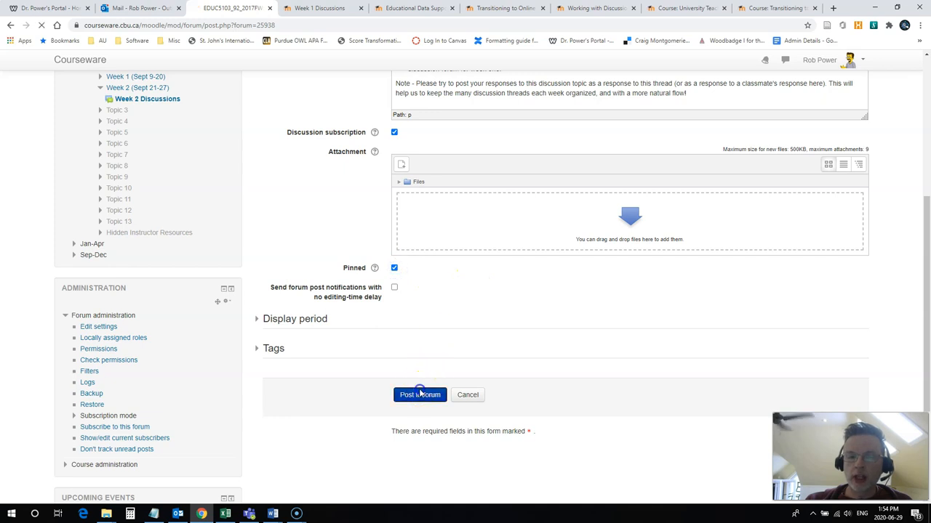
click(420, 395)
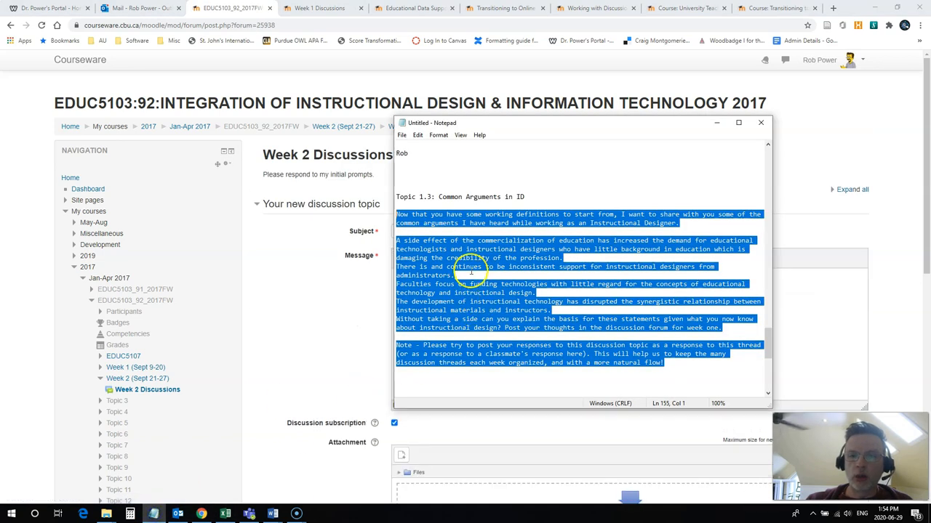
Post 'Topic 1.2: What is Instructional Design?' as a pinned discussion topic.
scroll(up, 3)
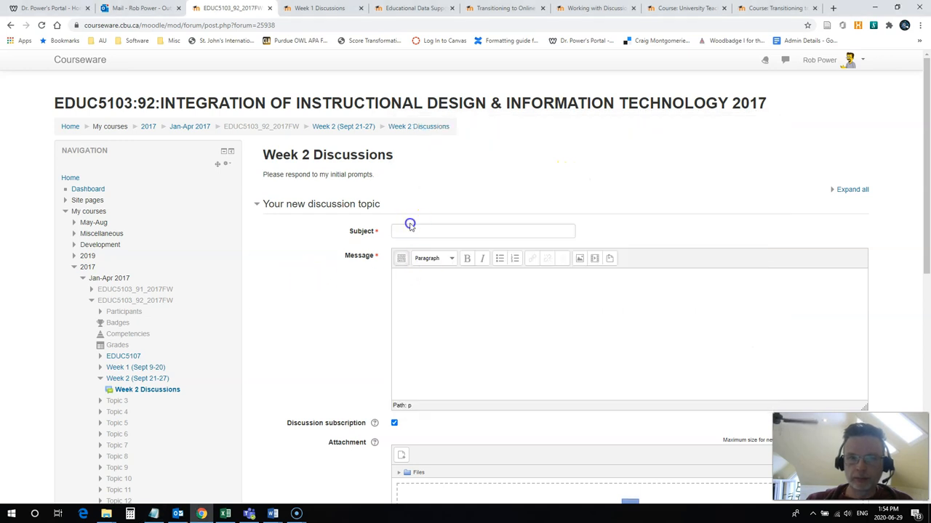
text(Topic 1.2. What is Instructional Design?)
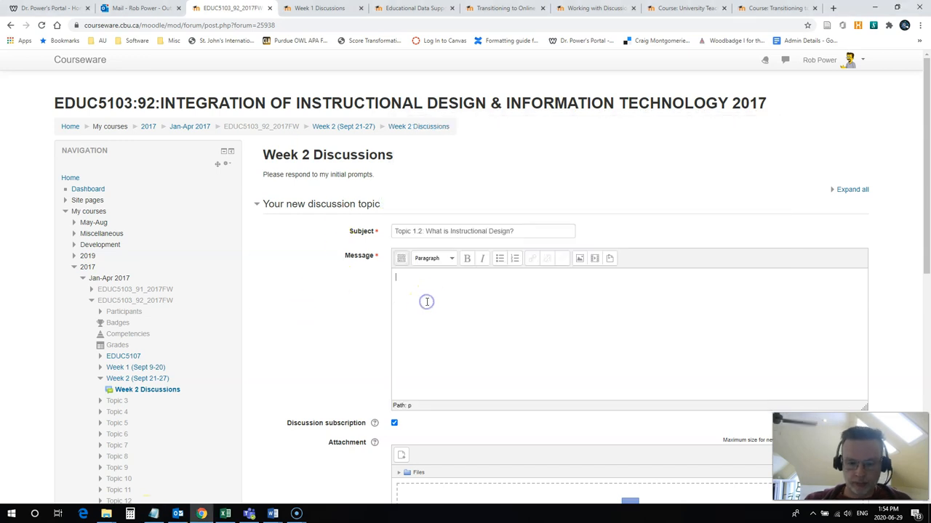
scroll(down, 3)
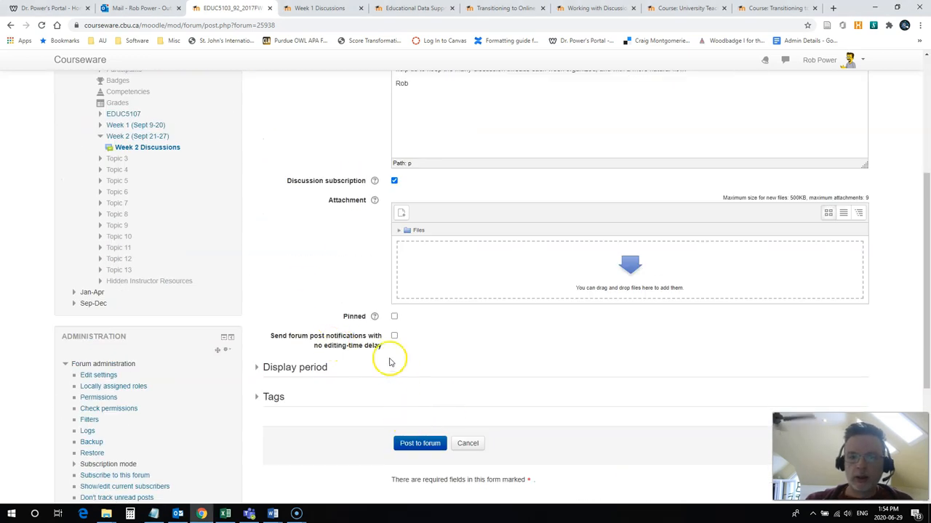
click(394, 316)
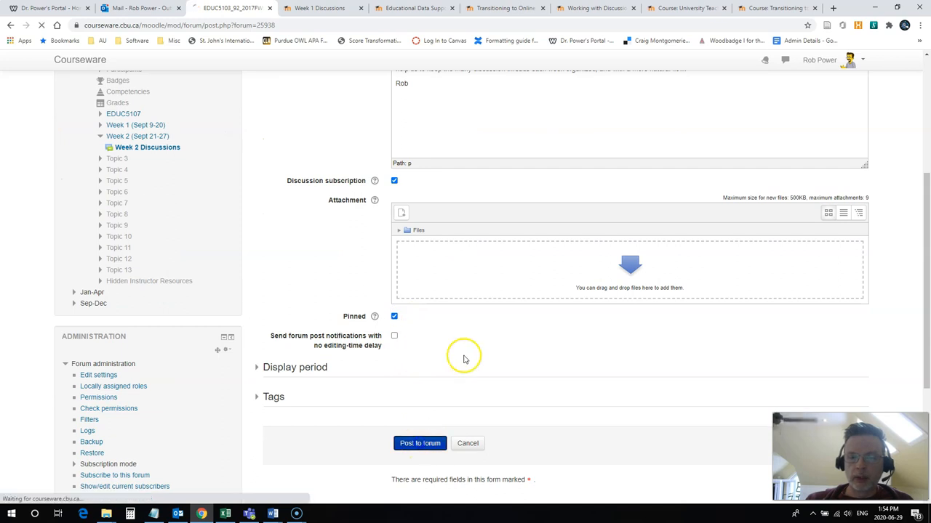
click(419, 443)
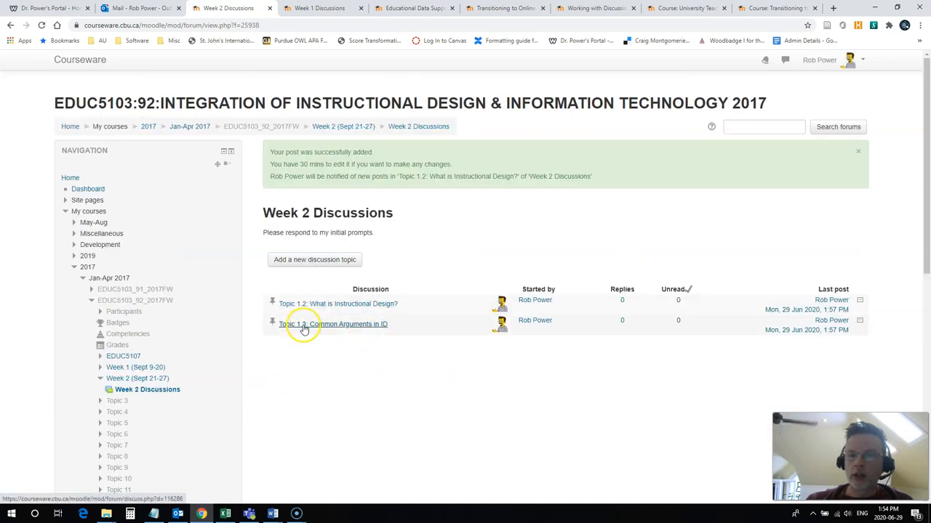
Post a pinned 'Topic 1.1: What do Instructional Designers Do?' topic using text copied from Notepad.
click(314, 260)
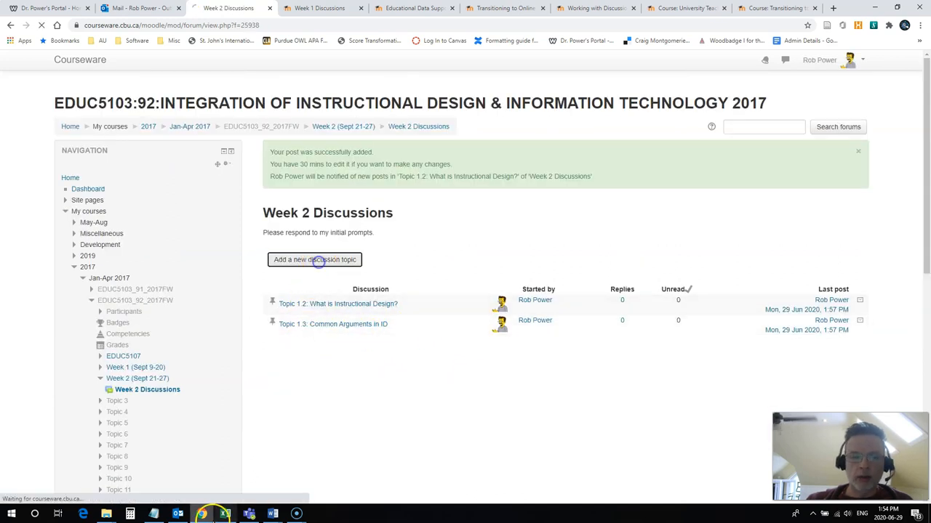
click(314, 260)
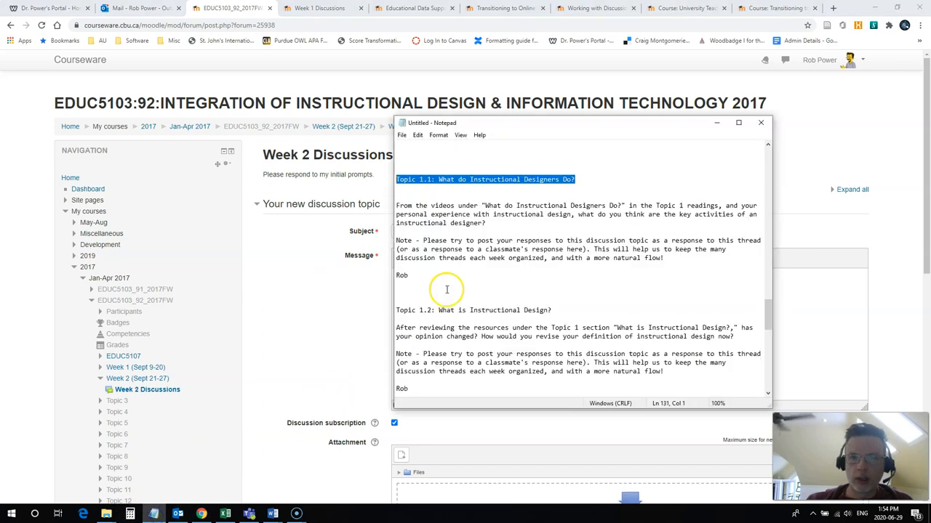
drag(396, 205, 408, 275)
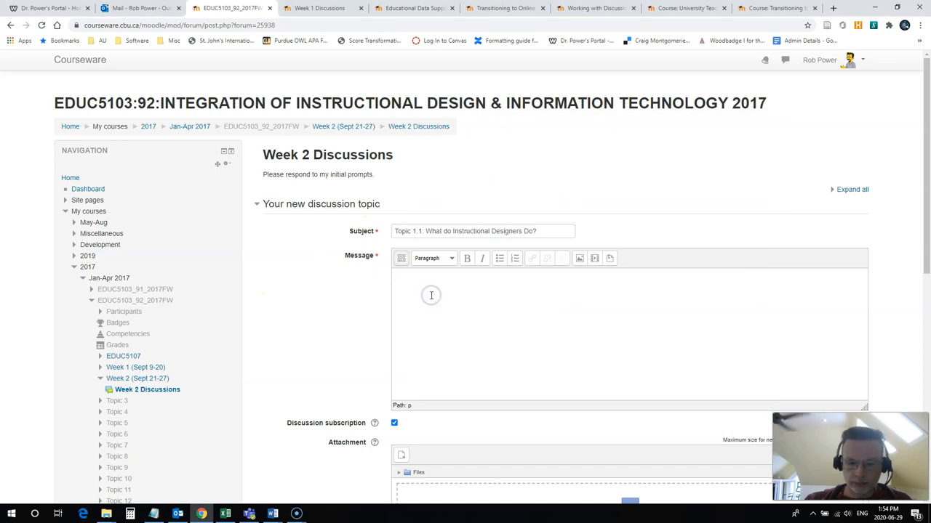
scroll(down, 3)
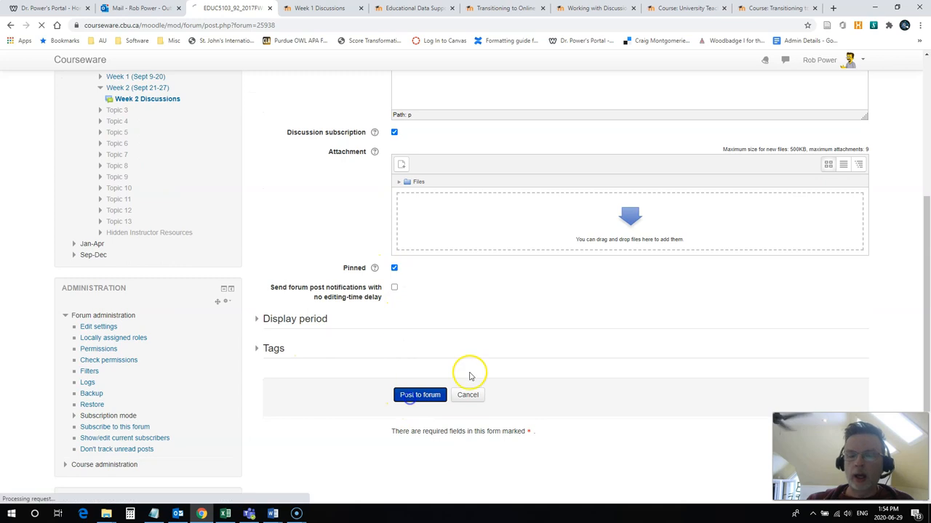
click(419, 395)
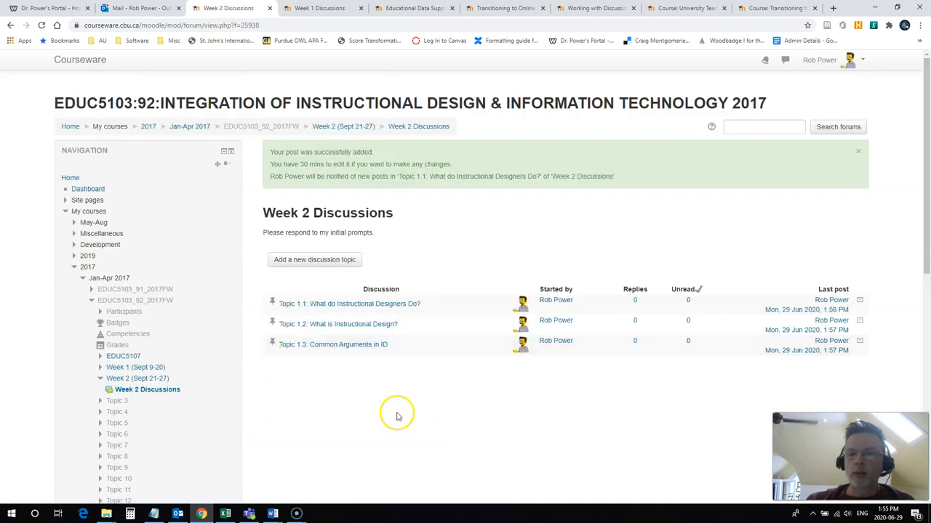
mouse_move(396, 346)
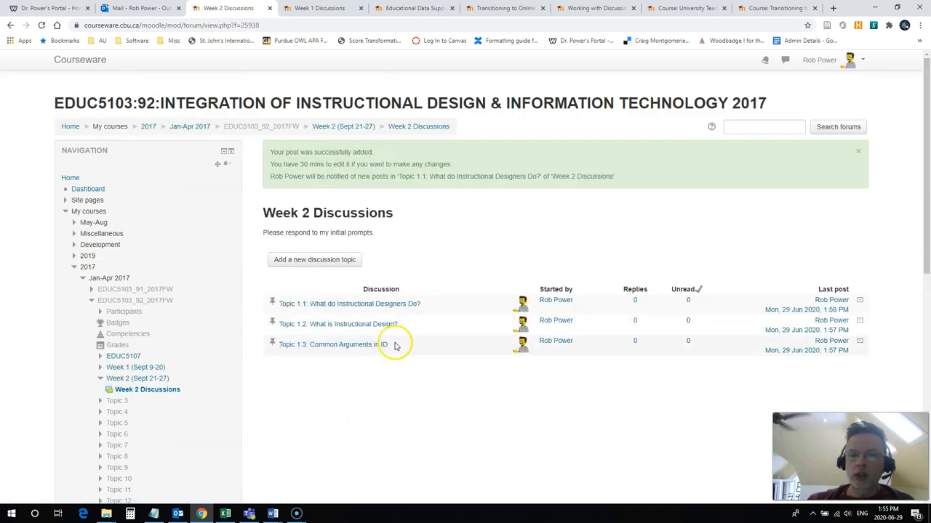
mouse_move(623, 289)
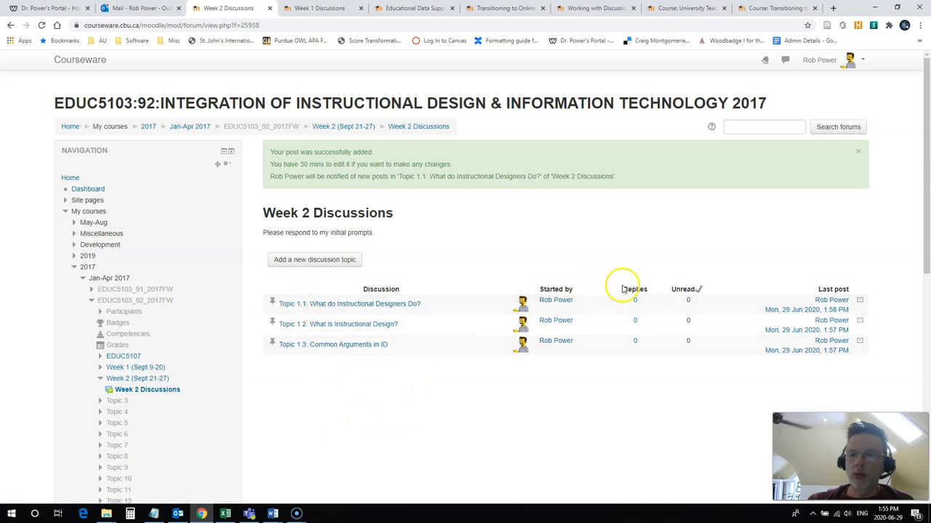
mouse_move(488, 419)
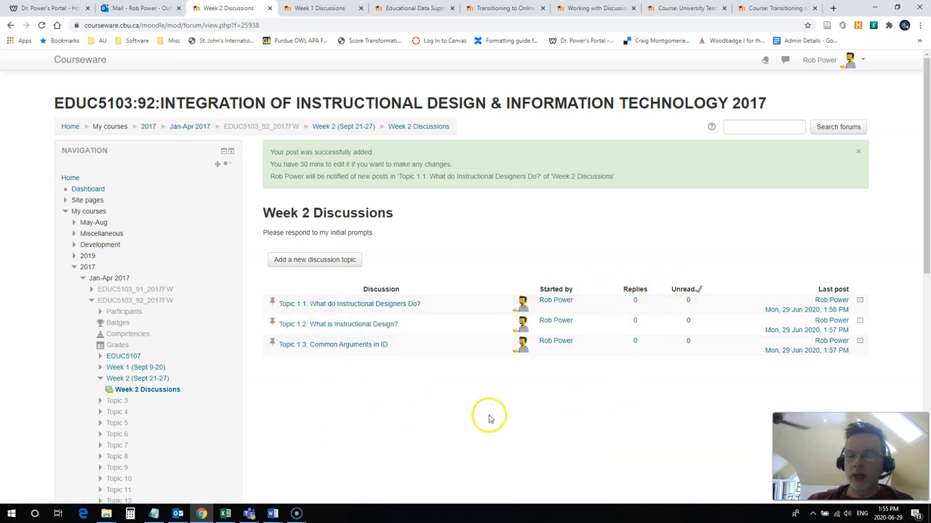
mouse_move(337, 137)
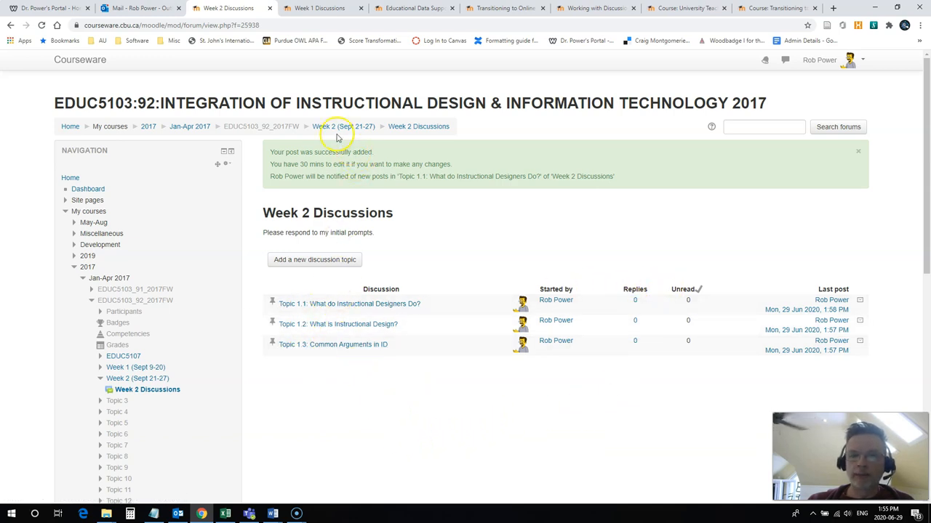
mouse_move(289, 304)
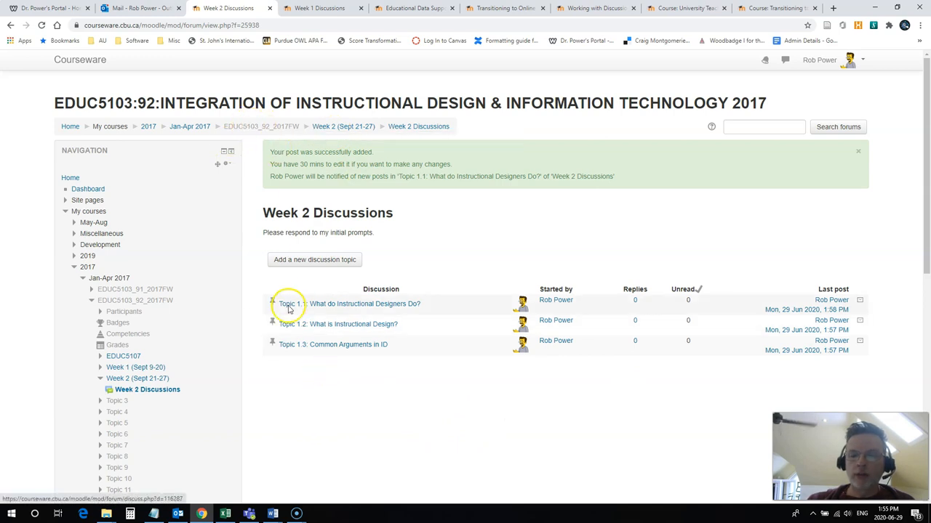
mouse_move(279, 138)
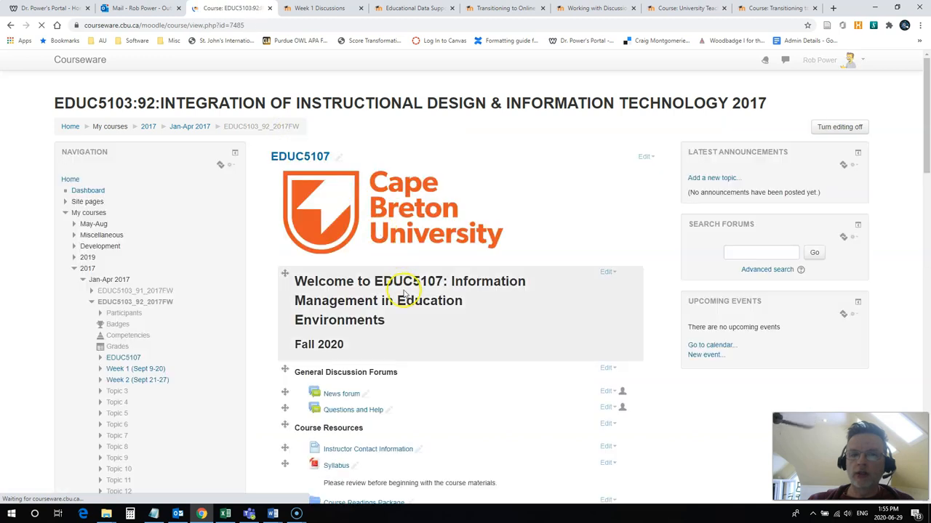
Glance at the 2017 News forum, then open and browse the 2020 course's News forum.
scroll(down, 3)
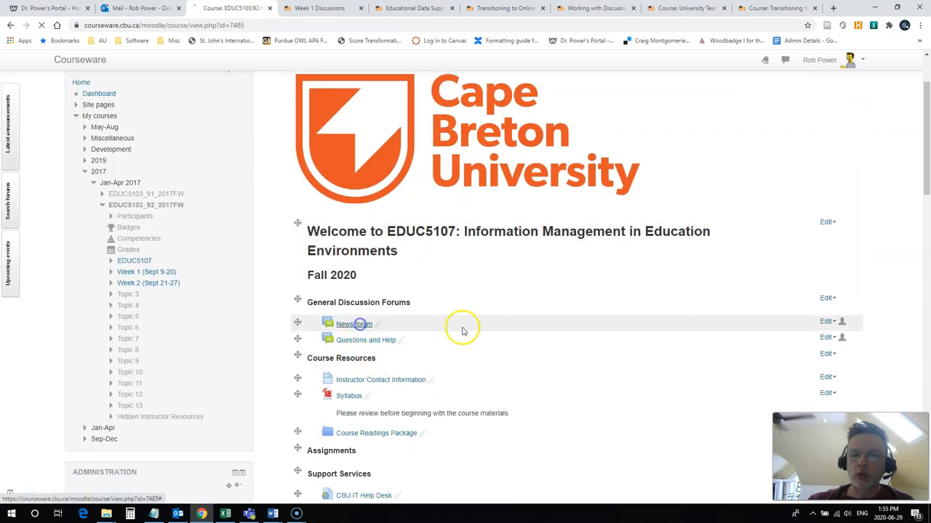
click(353, 324)
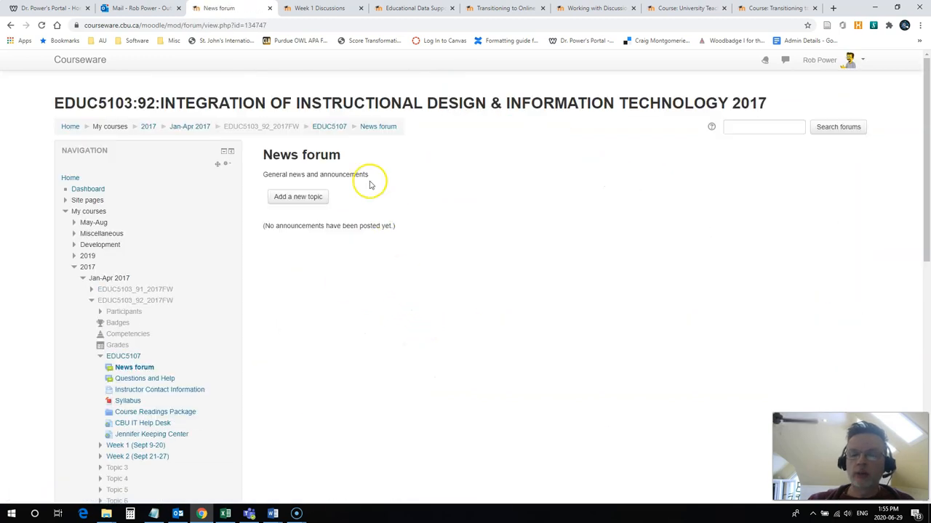
mouse_move(325, 227)
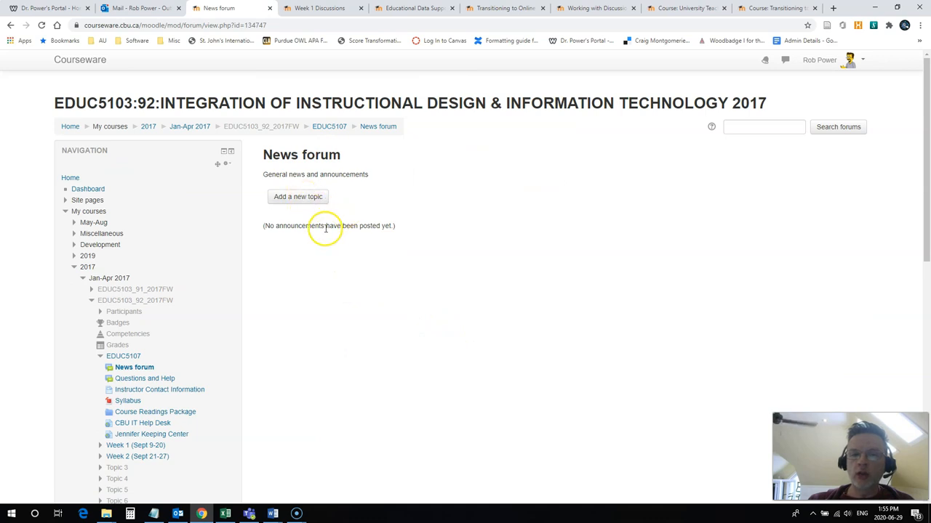
mouse_move(324, 8)
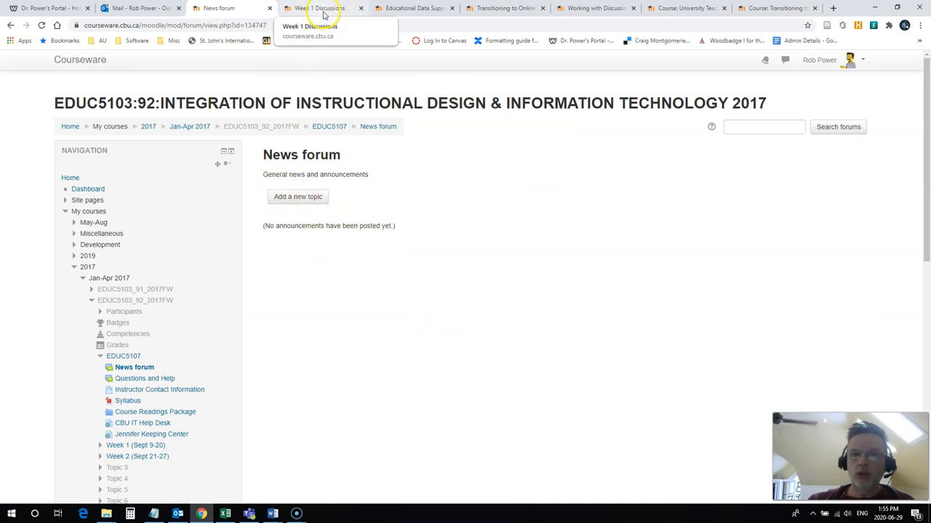
click(323, 8)
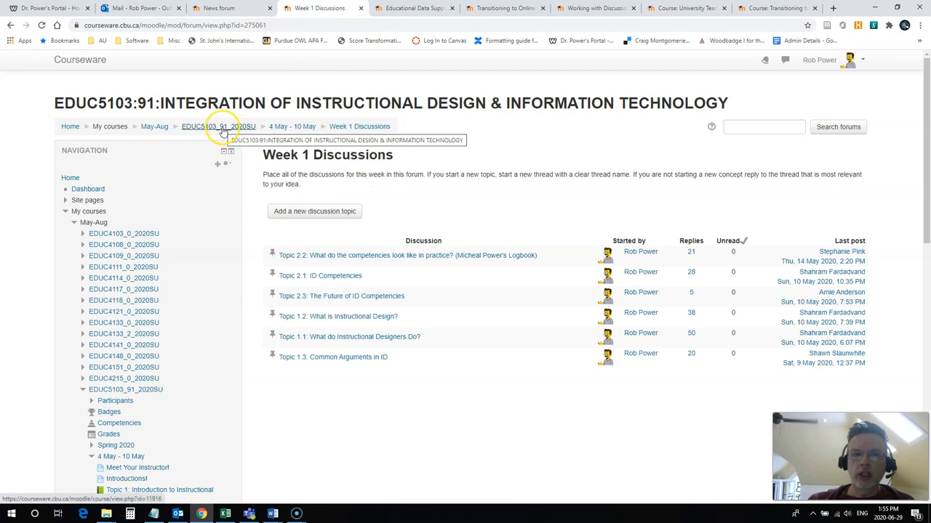
click(218, 126)
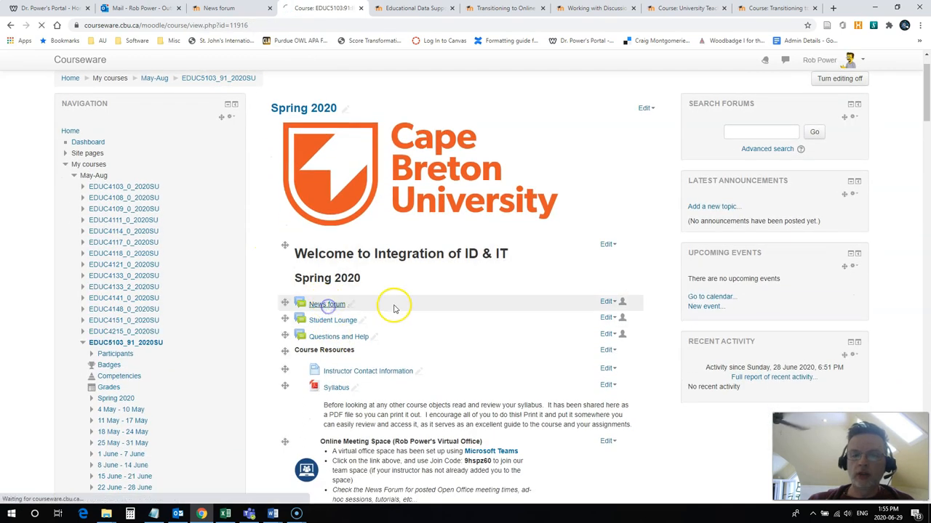
click(327, 303)
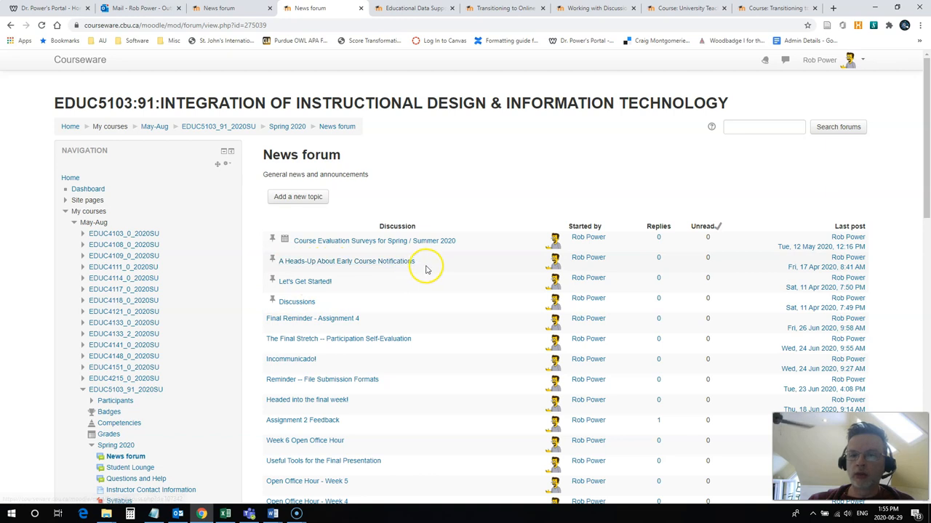
mouse_move(317, 261)
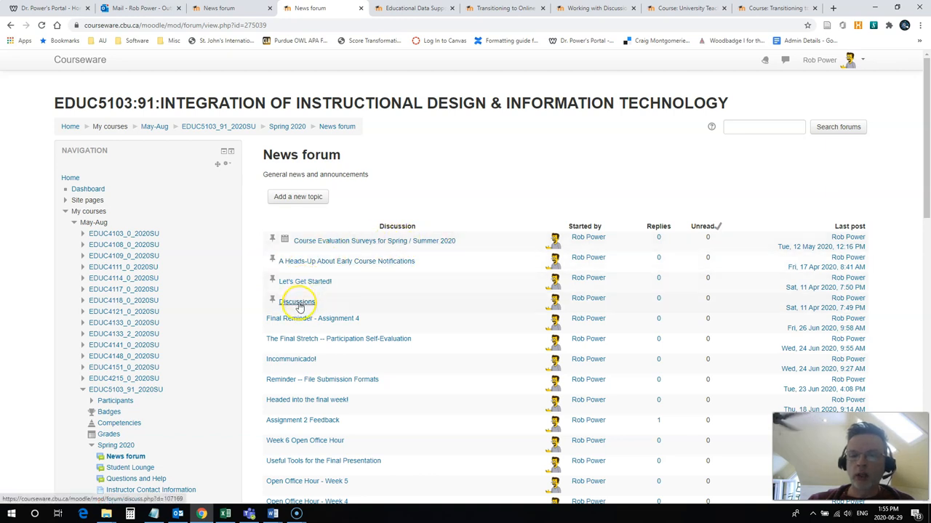
scroll(down, 3)
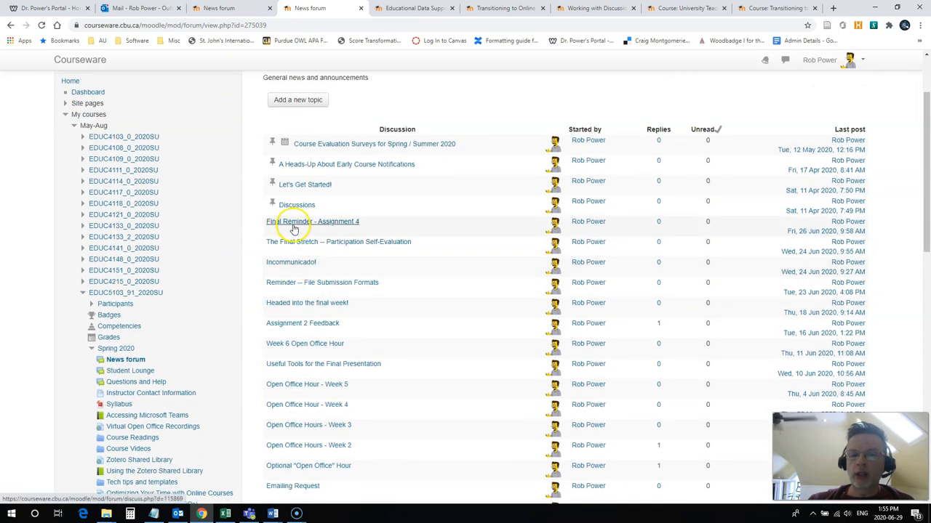
scroll(down, 3)
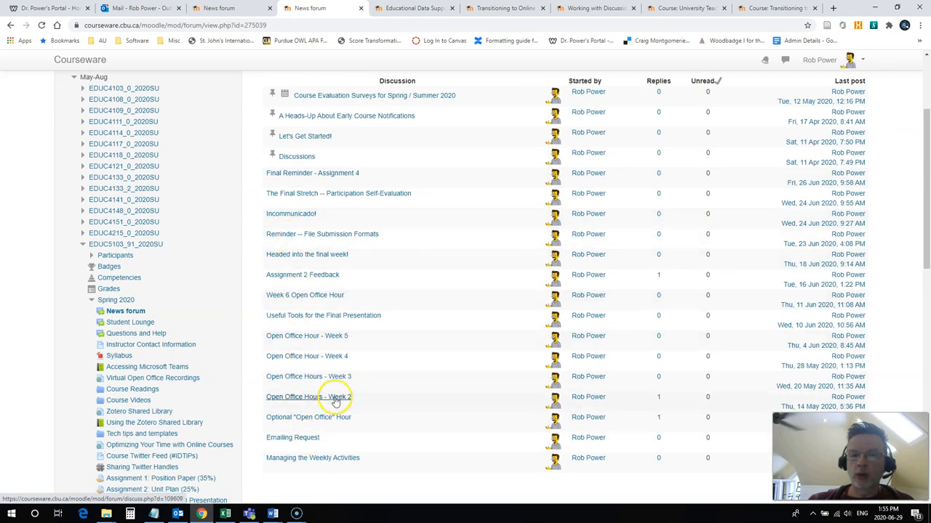
scroll(up, 3)
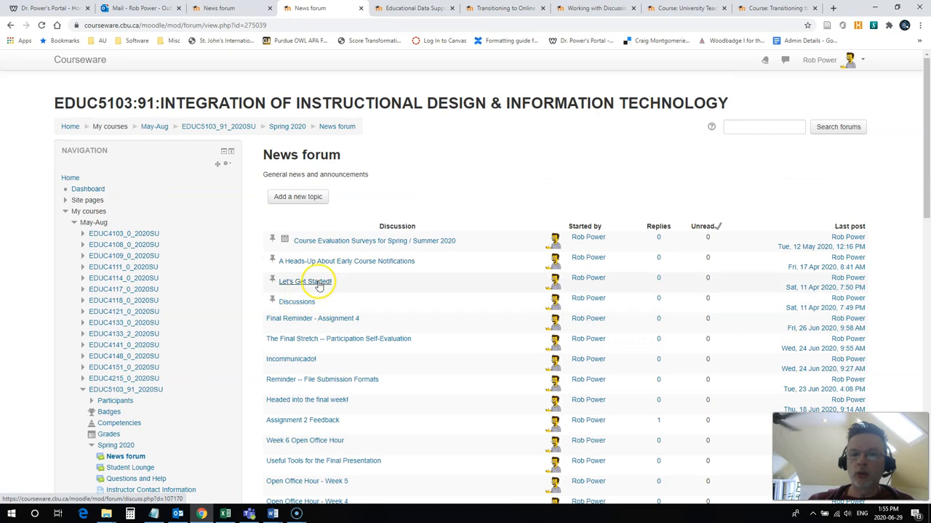